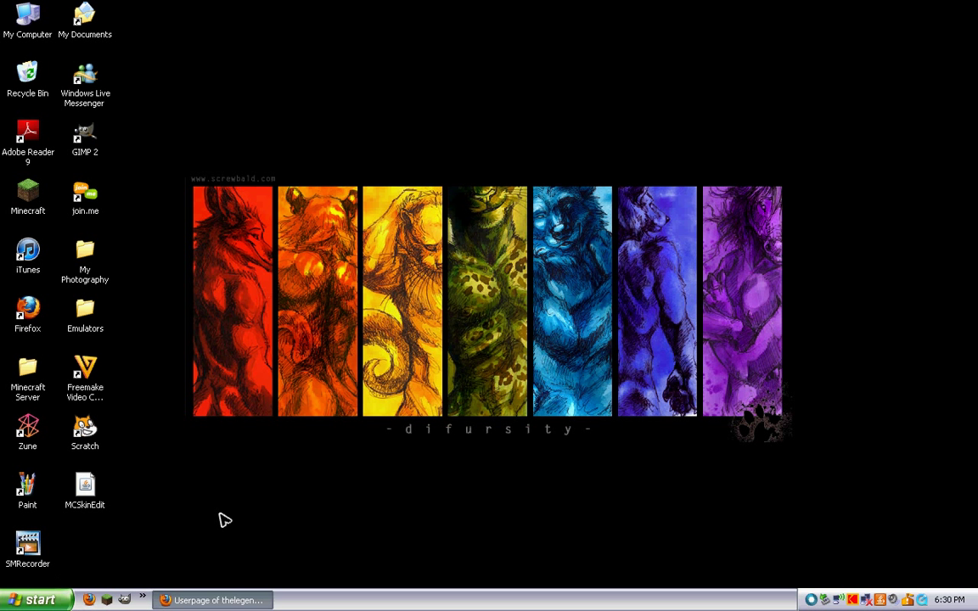
mouse_move(265, 502)
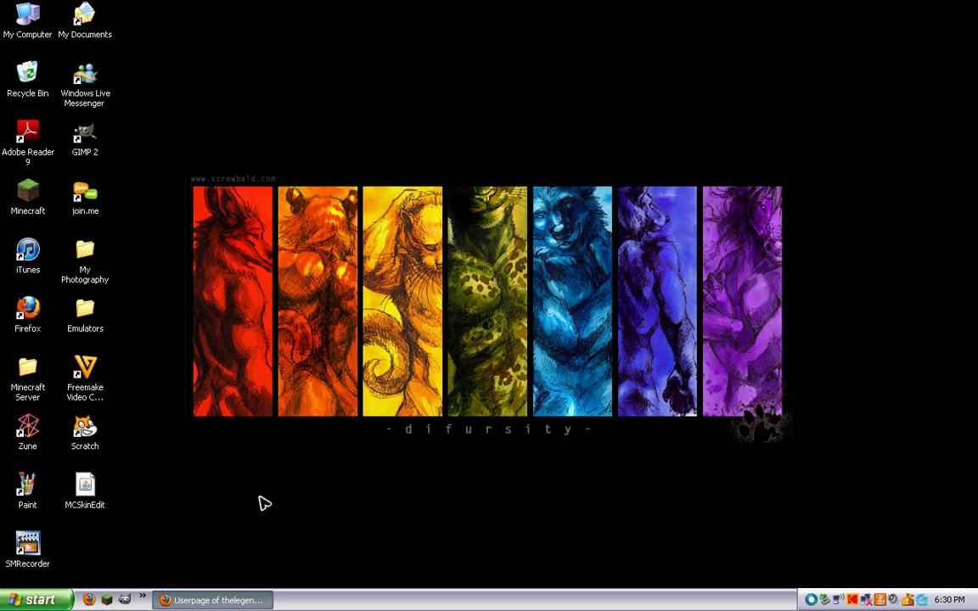
Write bold, italicized and underlined lines in the journal body and publish the journal.
left_click(212, 600)
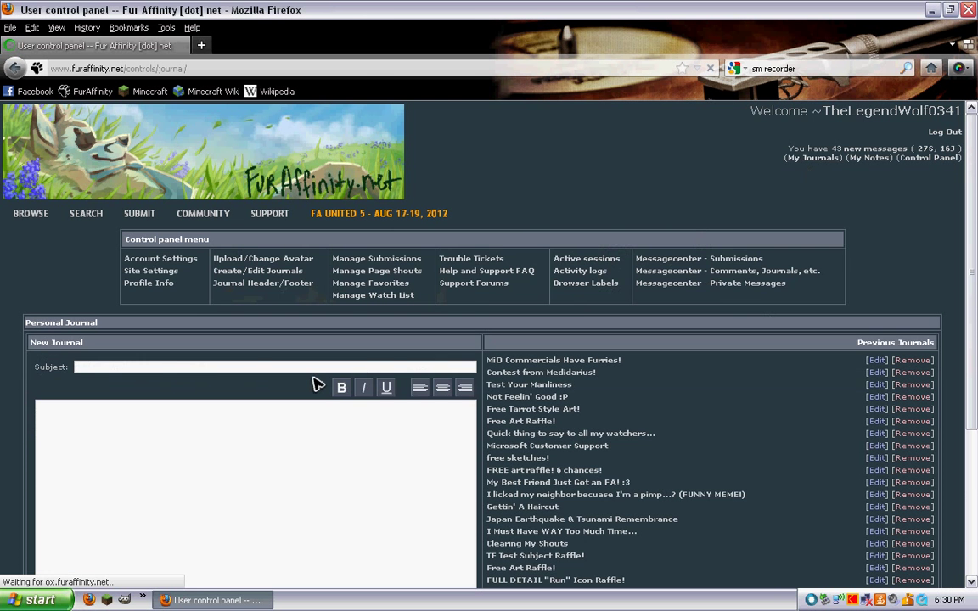
scroll("down", 3)
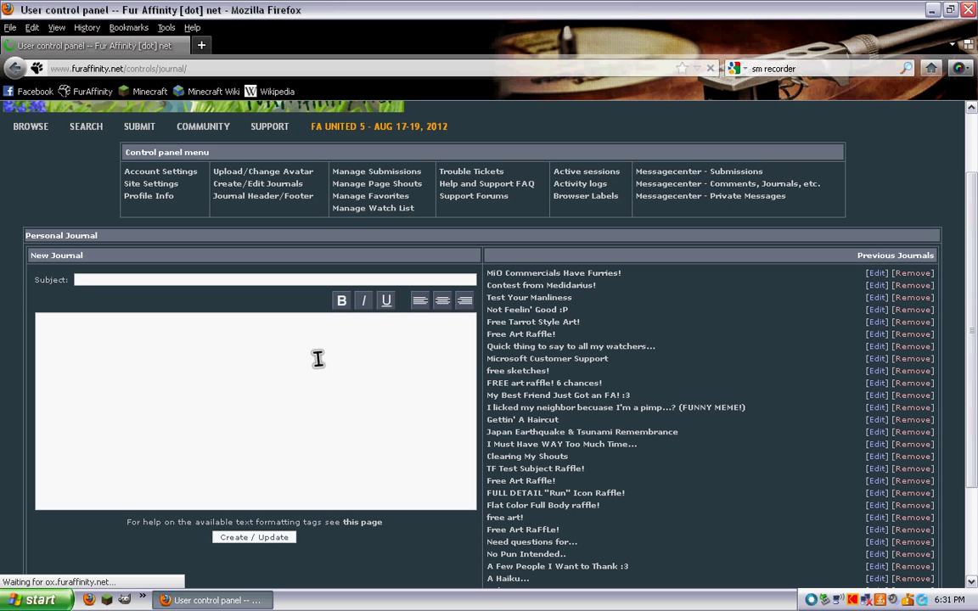
left_click(341, 300)
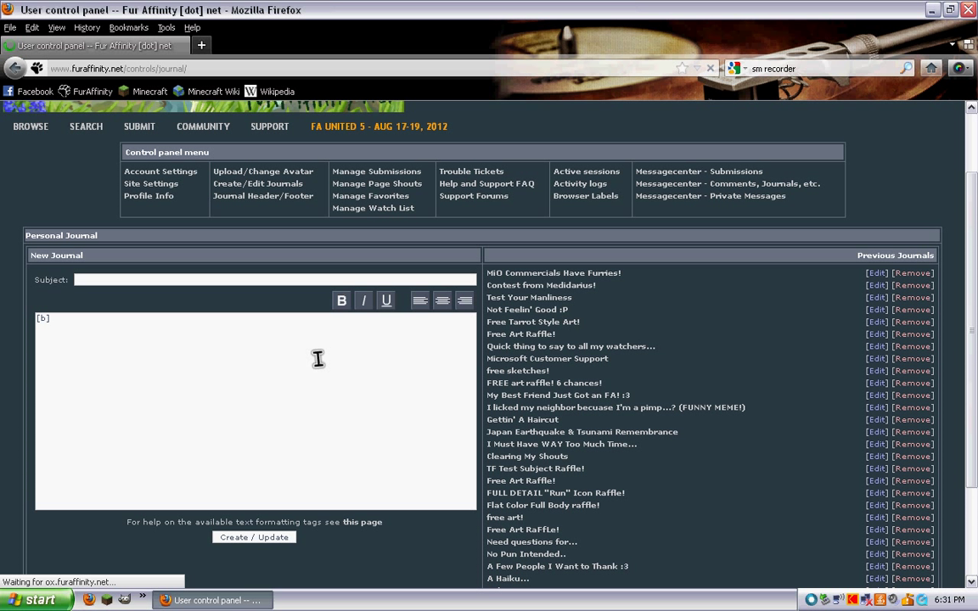
type("this text is bold[/")
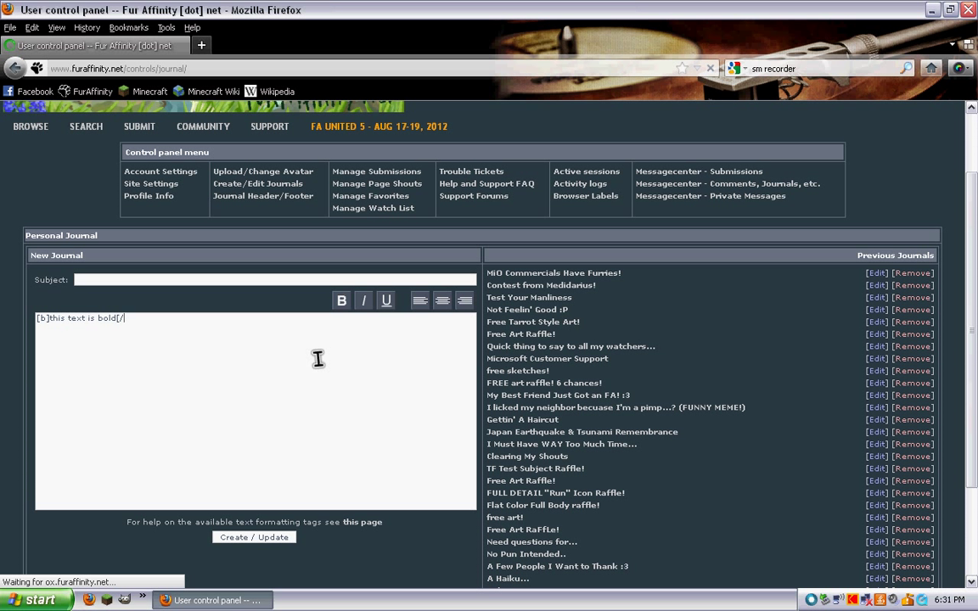
type("b]")
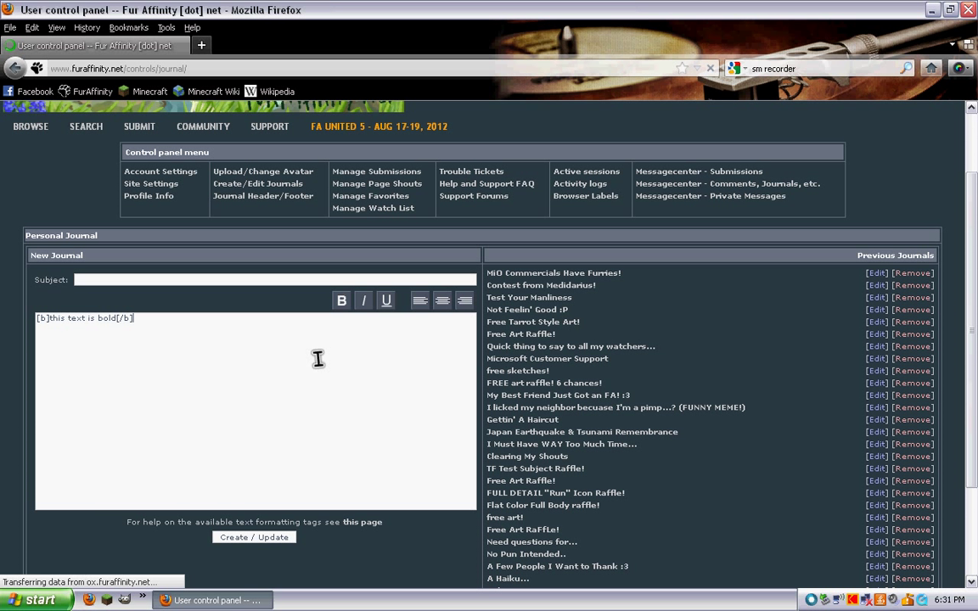
type("[i]this text is italicized[/i]")
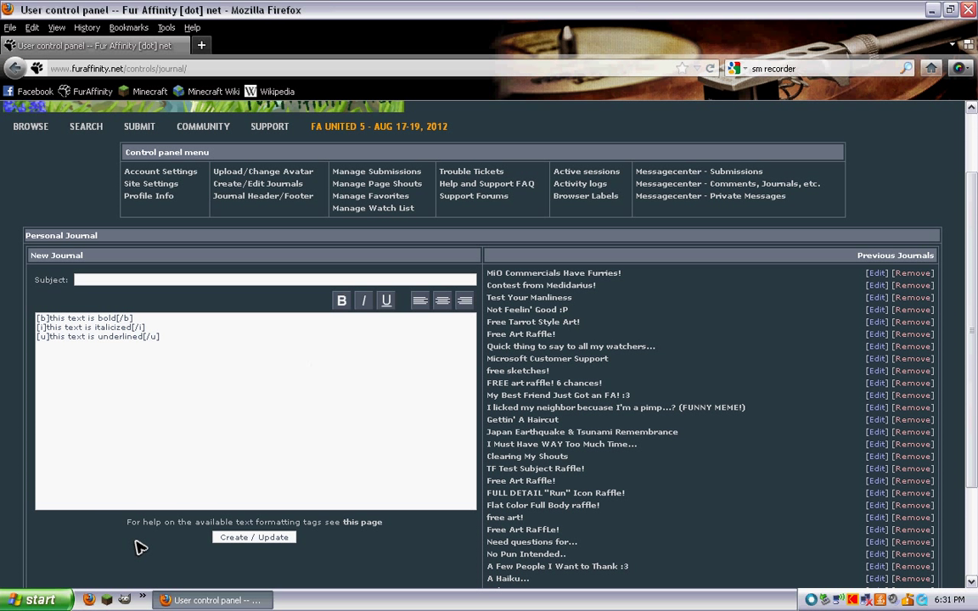
mouse_move(304, 537)
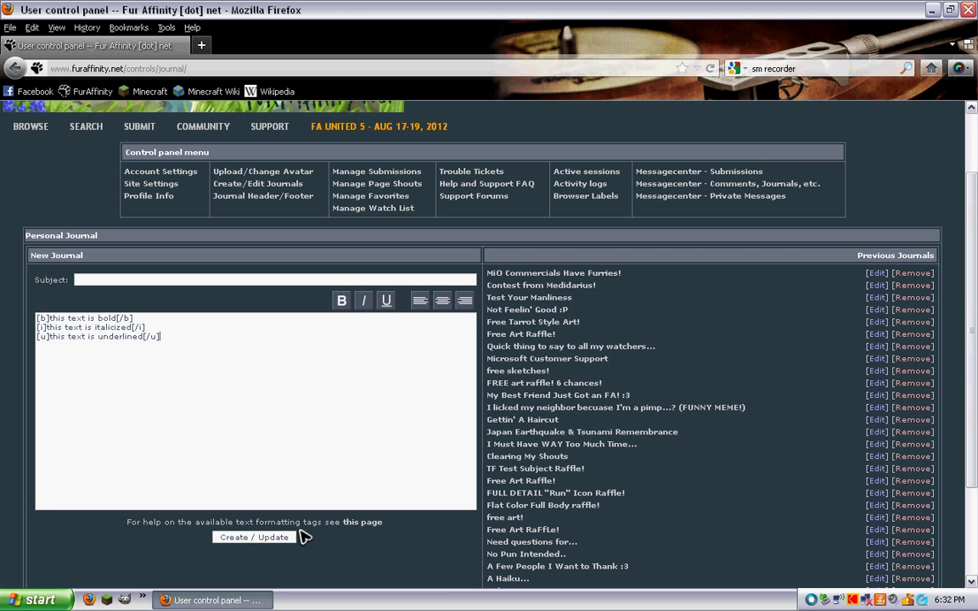
mouse_move(281, 551)
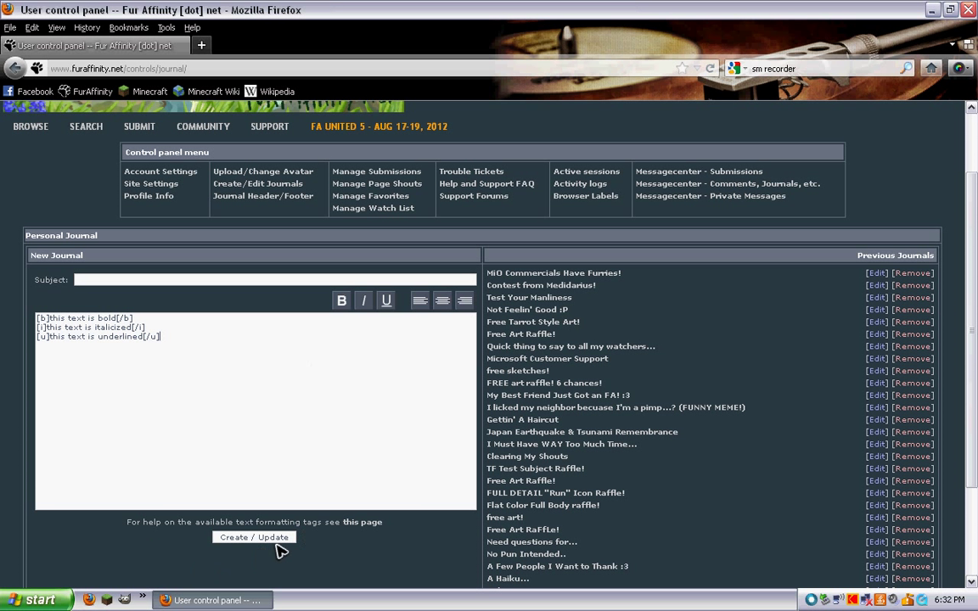
left_click(254, 538)
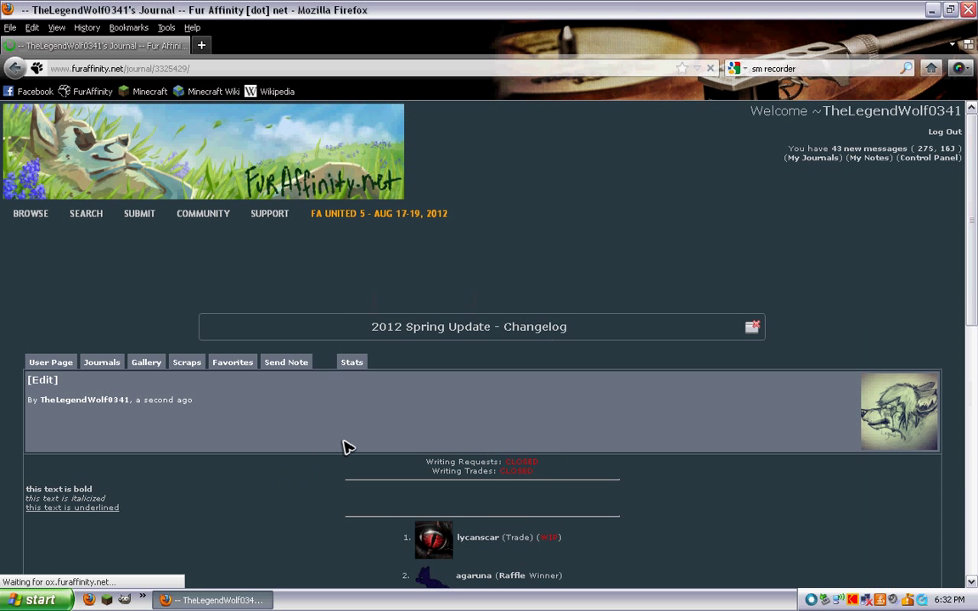
mouse_move(96, 389)
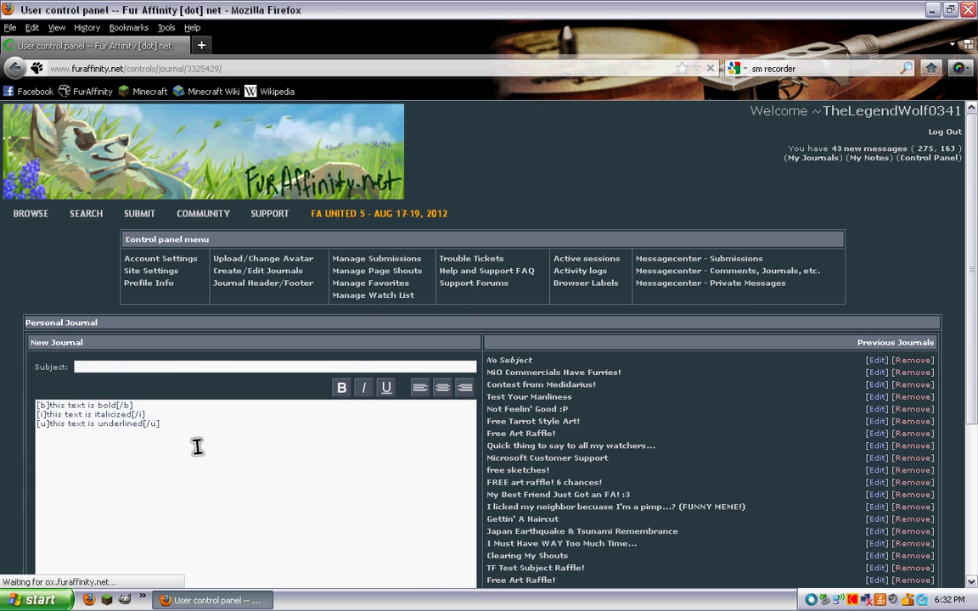
mouse_move(242, 427)
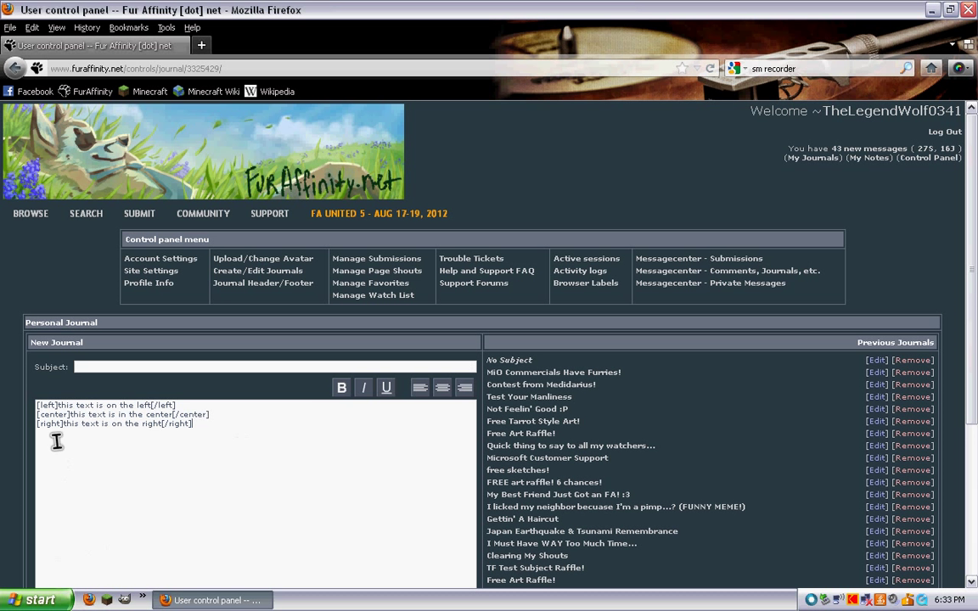
mouse_move(347, 429)
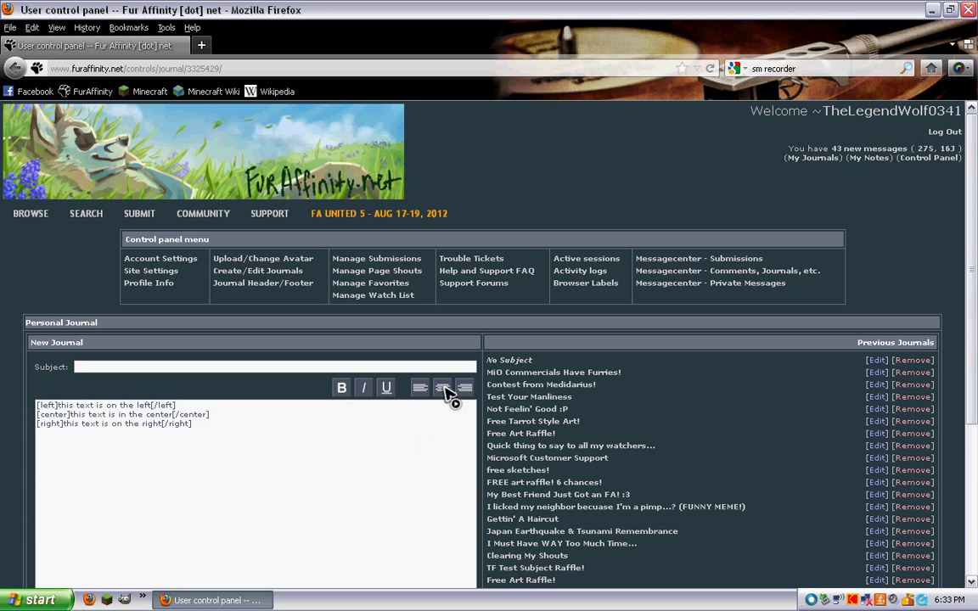
Save the left-, center- and right-aligned journal update and continue to view it.
scroll("down", 3)
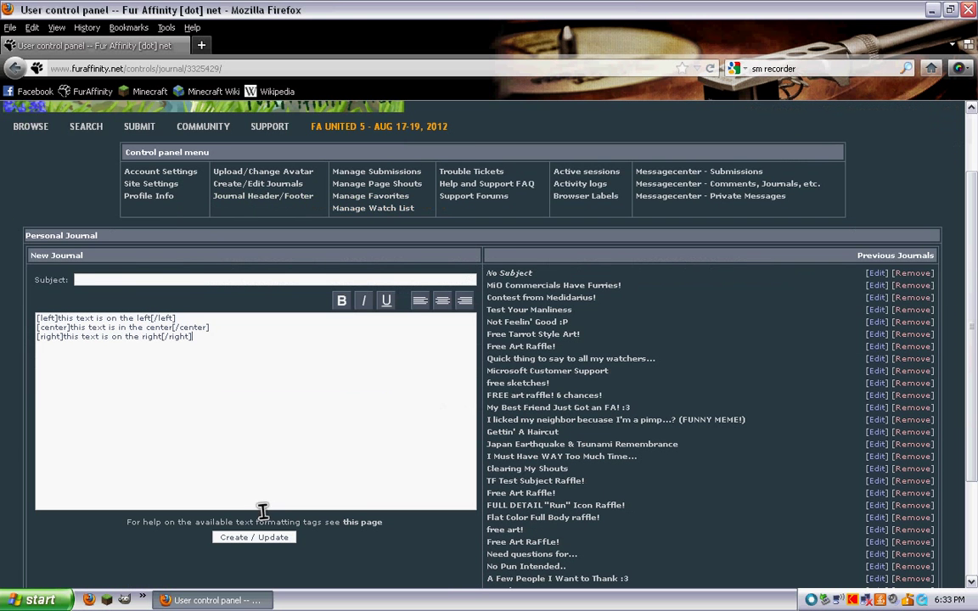
left_click(254, 536)
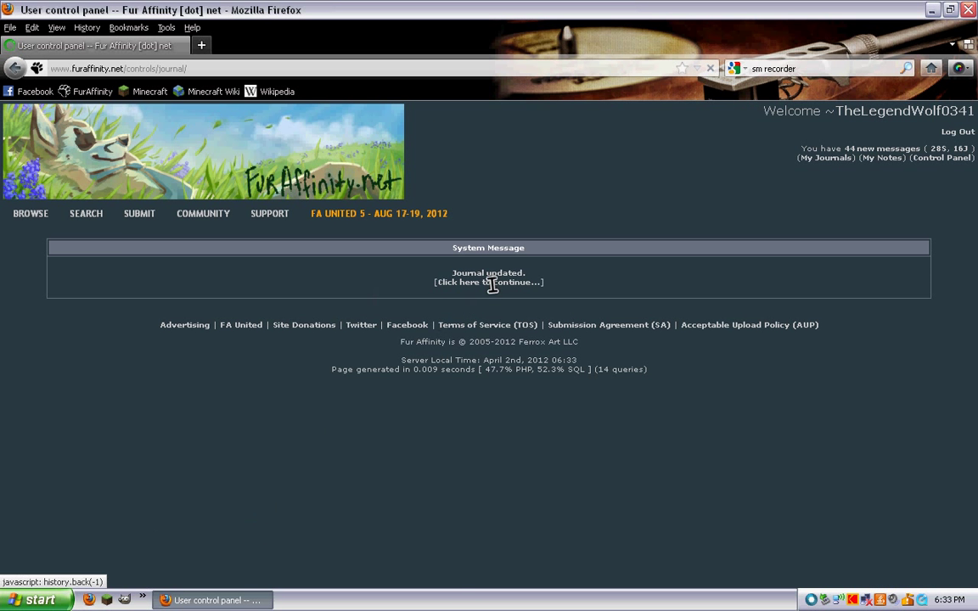
left_click(488, 282)
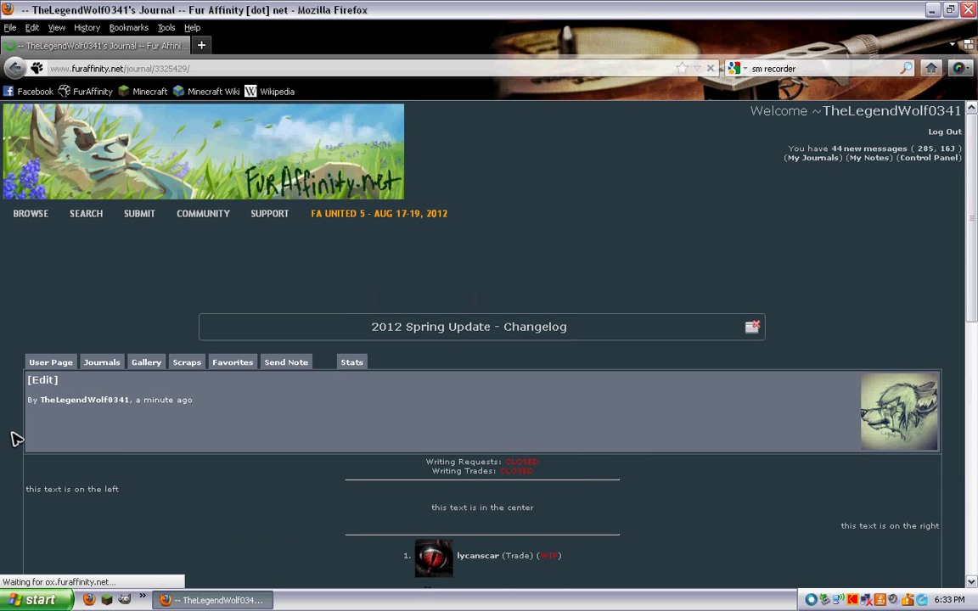
Open the 'MiO Commercials Have Furries!' journal and scroll through its embedded videos.
scroll("down", 3)
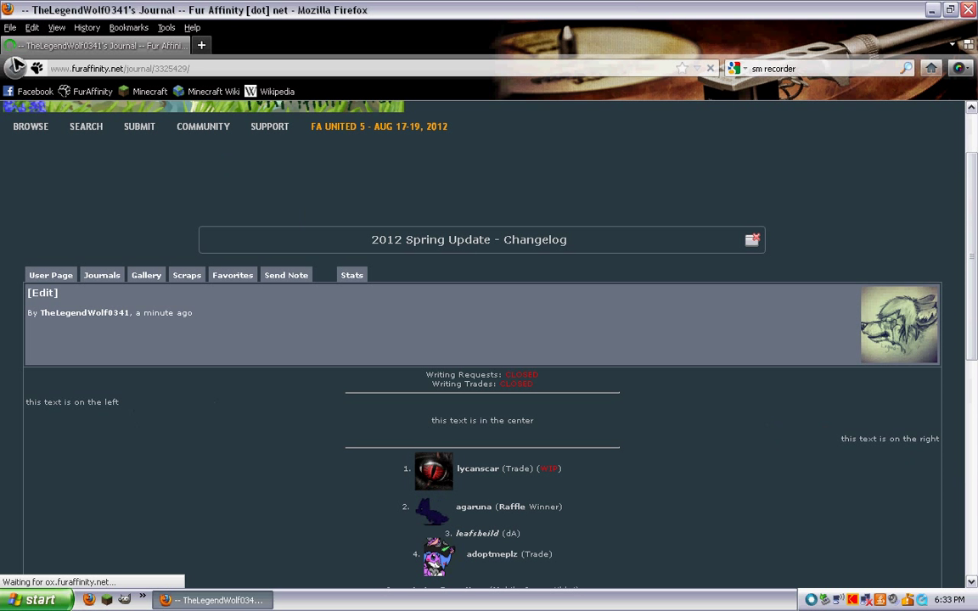
left_click(42, 292)
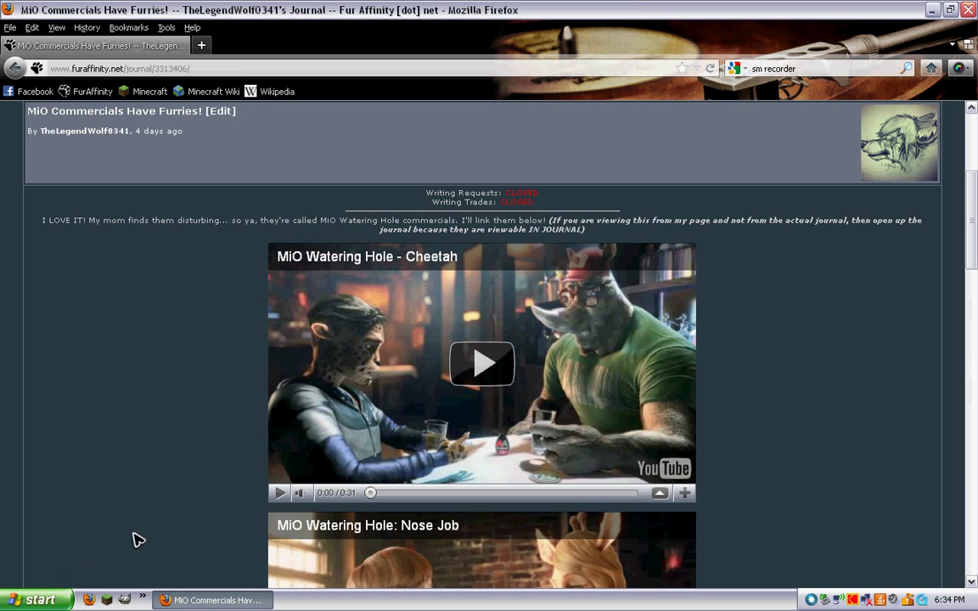
scroll("down", 3)
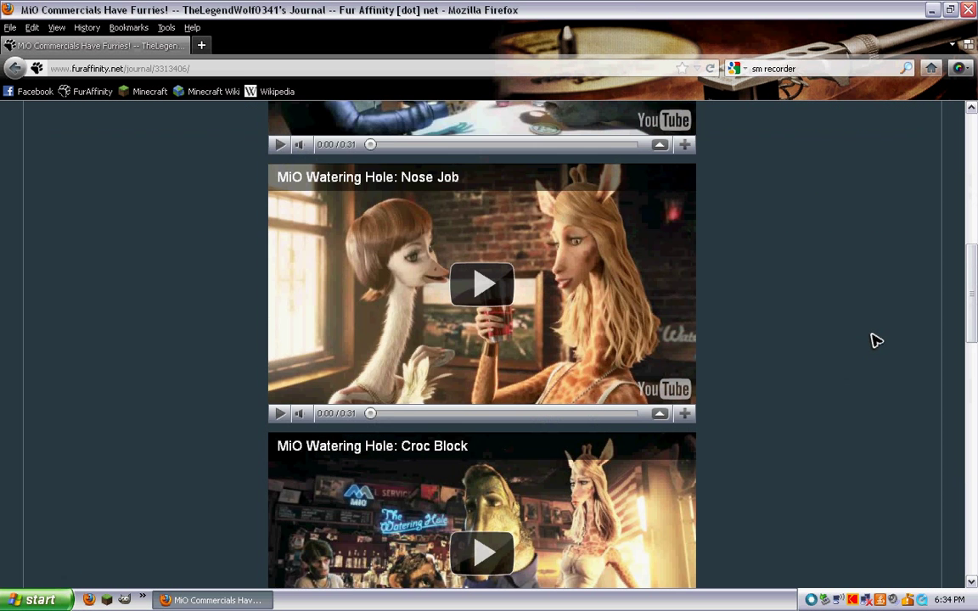
scroll("down", 3)
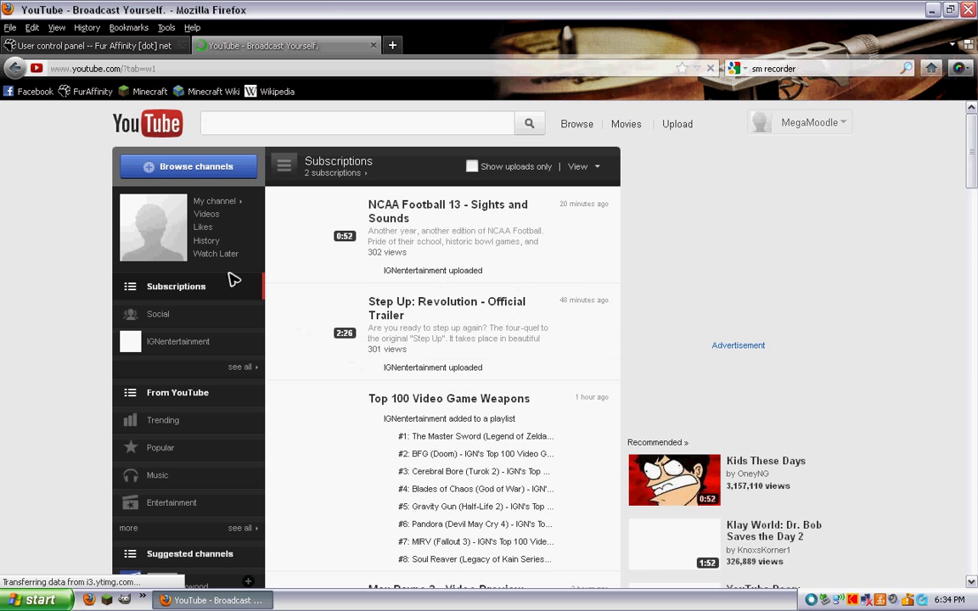
Open the Cyanide & Happiness 'Beer Run' video on YouTube, then return to the journal tab.
left_click(356, 123)
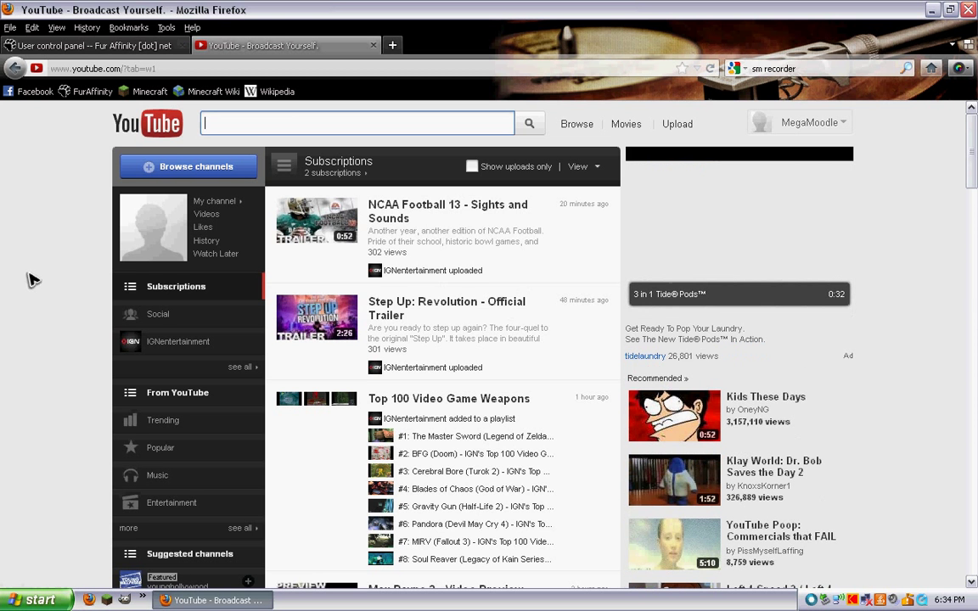
scroll("down", 3)
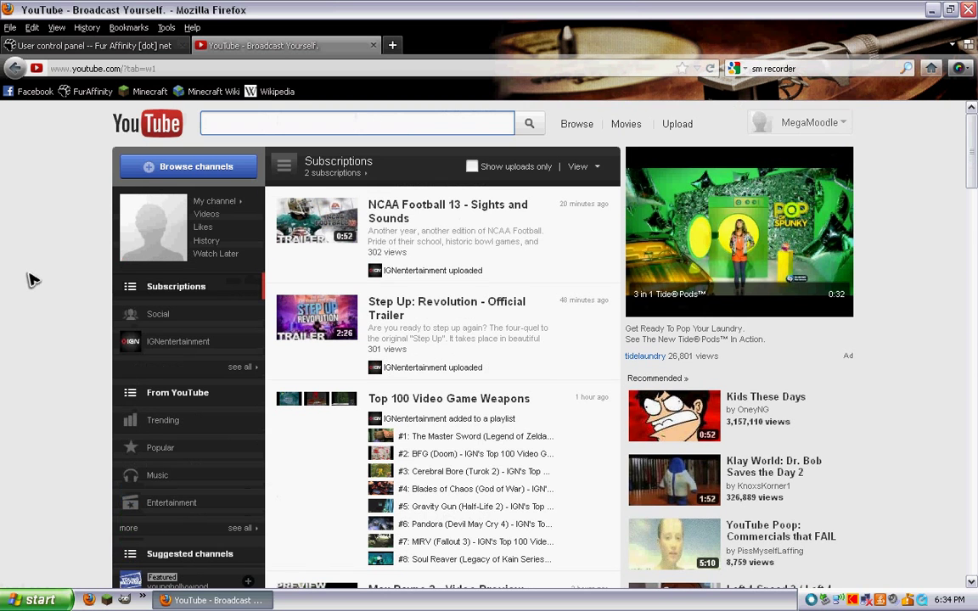
left_click(357, 123)
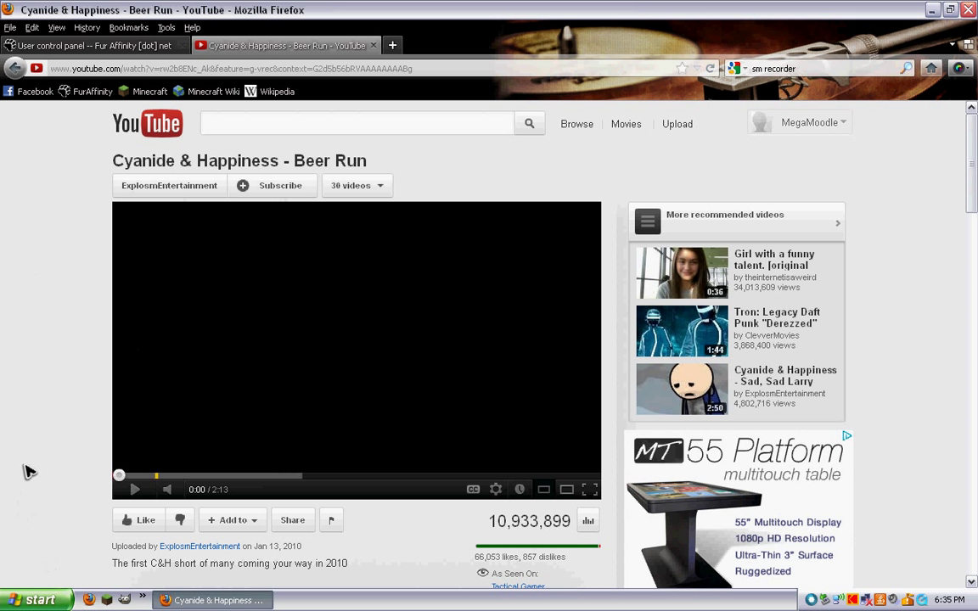
mouse_move(91, 272)
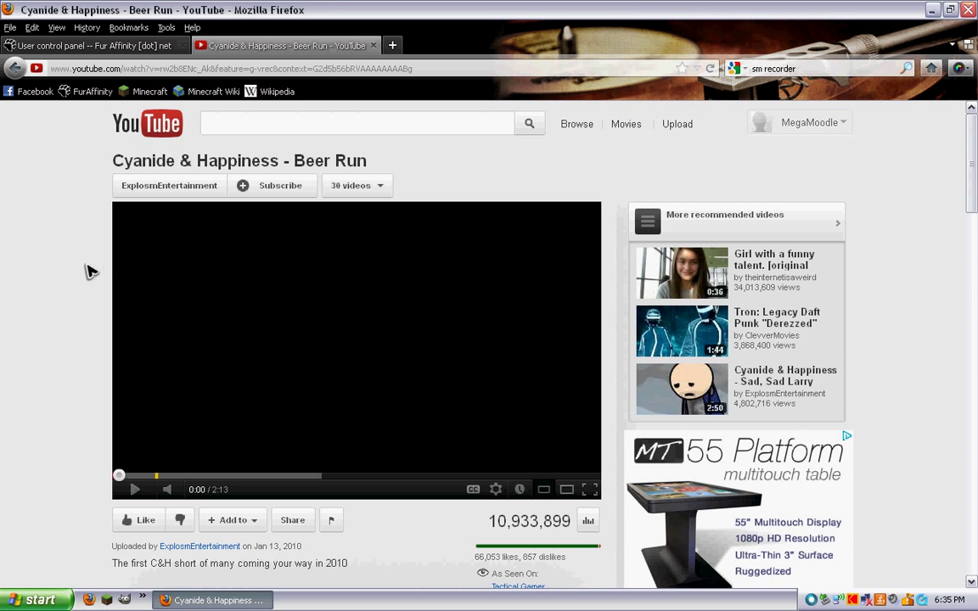
mouse_move(140, 189)
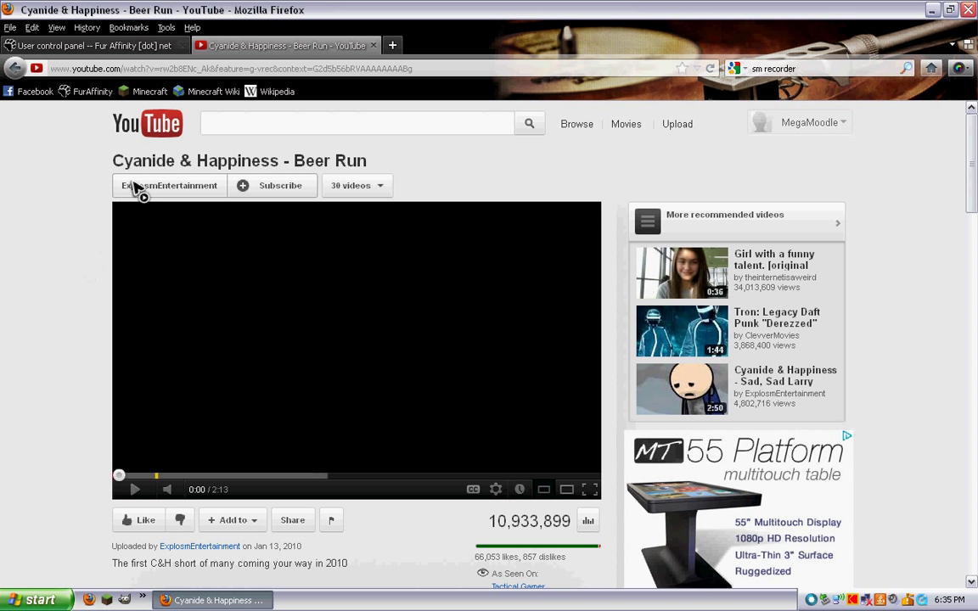
mouse_move(467, 75)
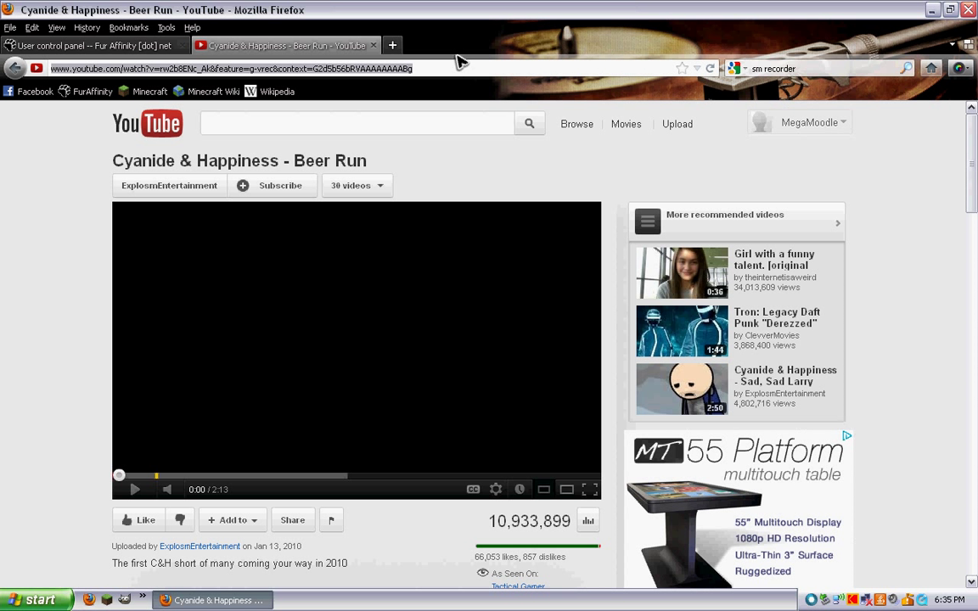
left_click(93, 45)
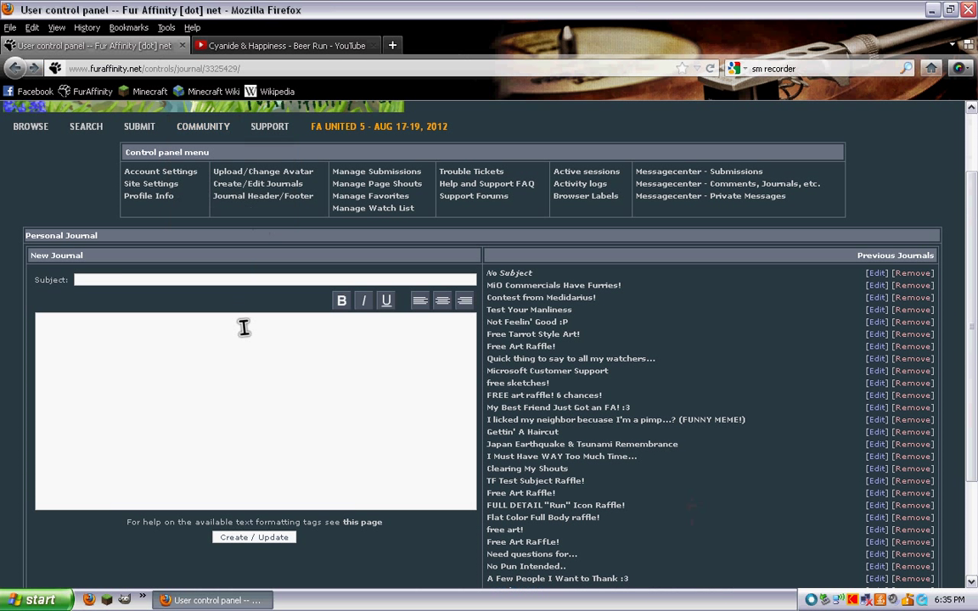
Wrap the Beer Run video URL in [yt] tags and save the journal.
type("[yt]")
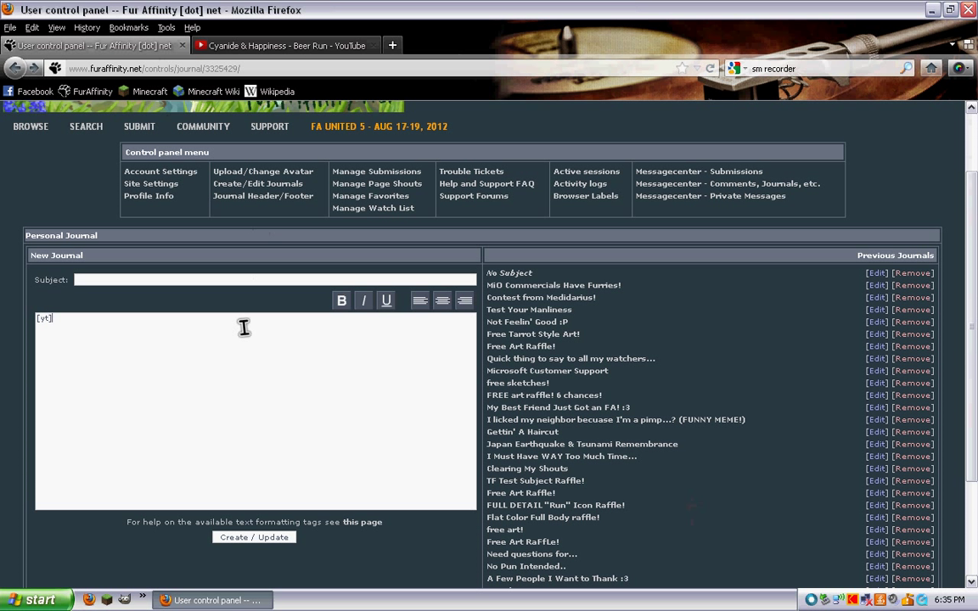
type("http://www.youtube.com/watch?v=rw2b8ENc_4k&feature=g-vrec&context=G2d5b56bRVAAAAAAABg")
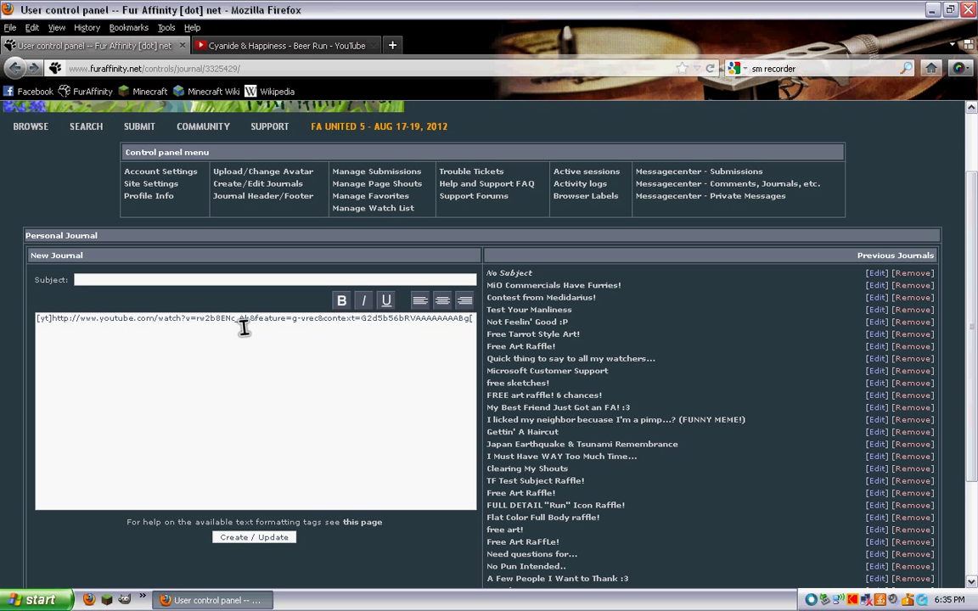
type("[/yt]")
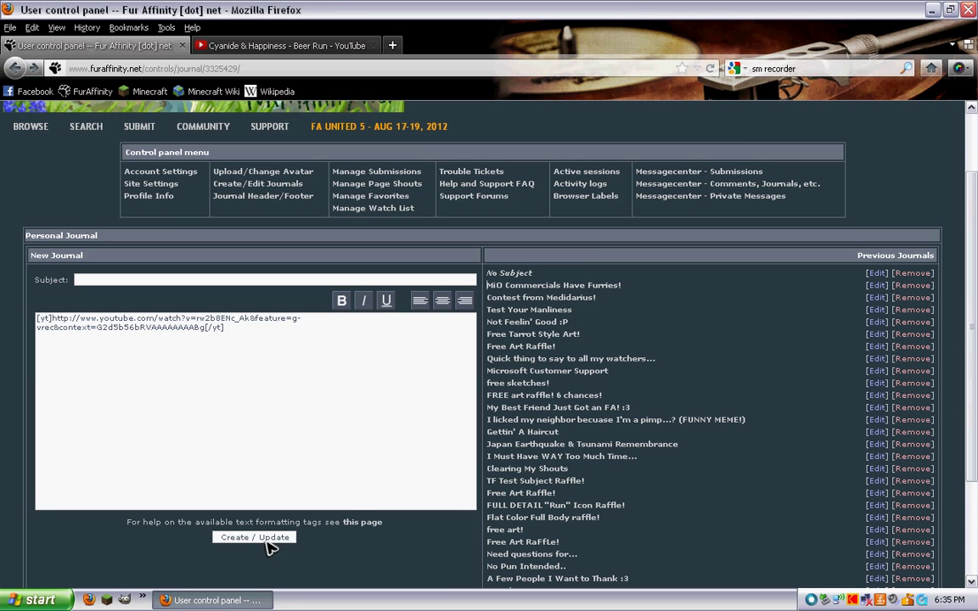
left_click(254, 538)
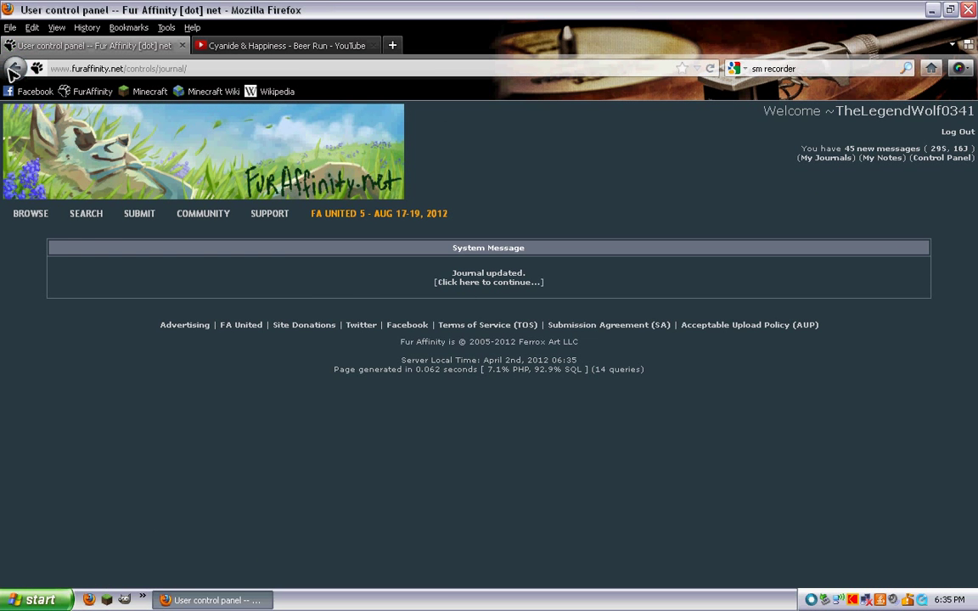
left_click(488, 282)
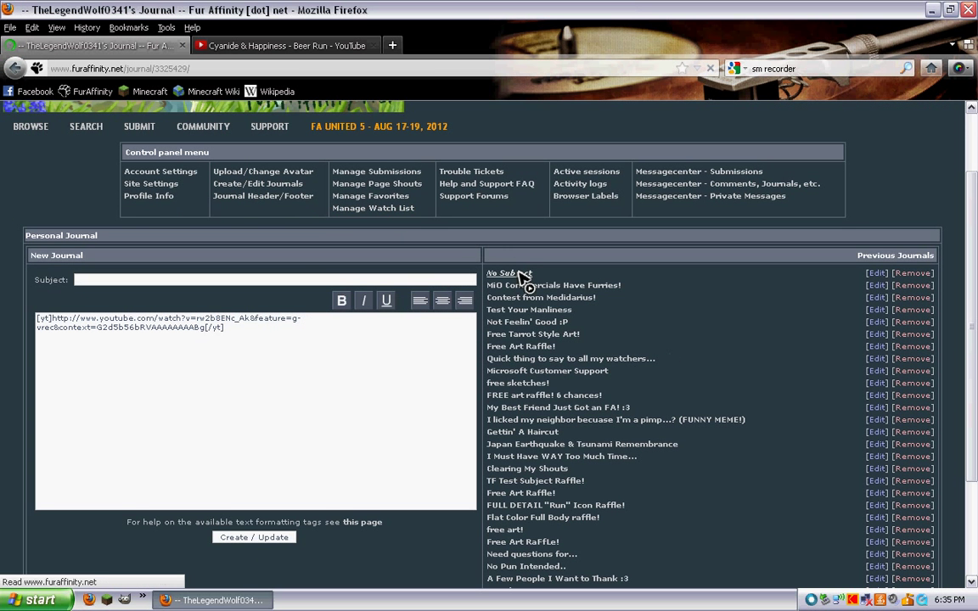
Save the journal with the video centered and open it to view the centered embed.
left_click(499, 273)
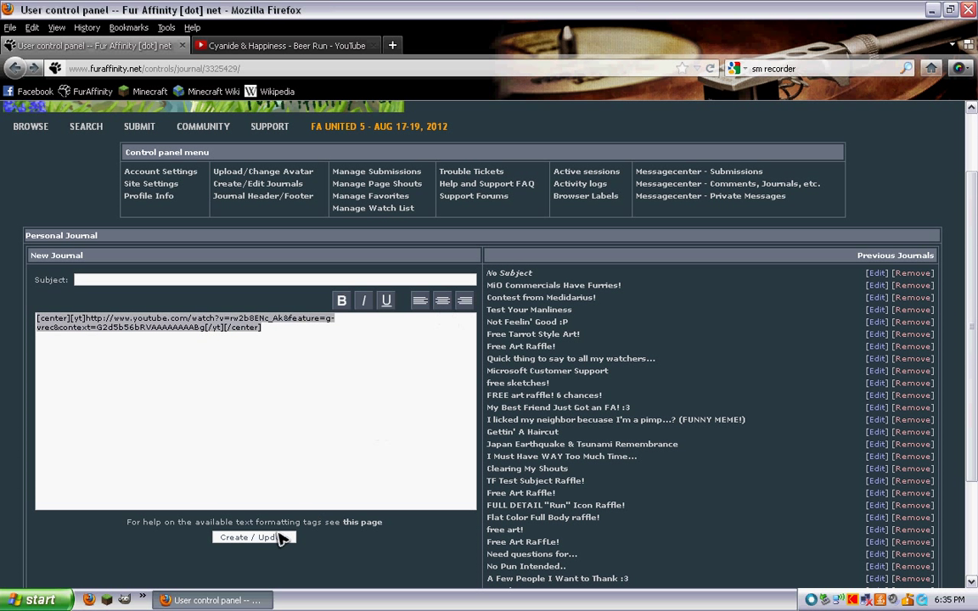
left_click(252, 538)
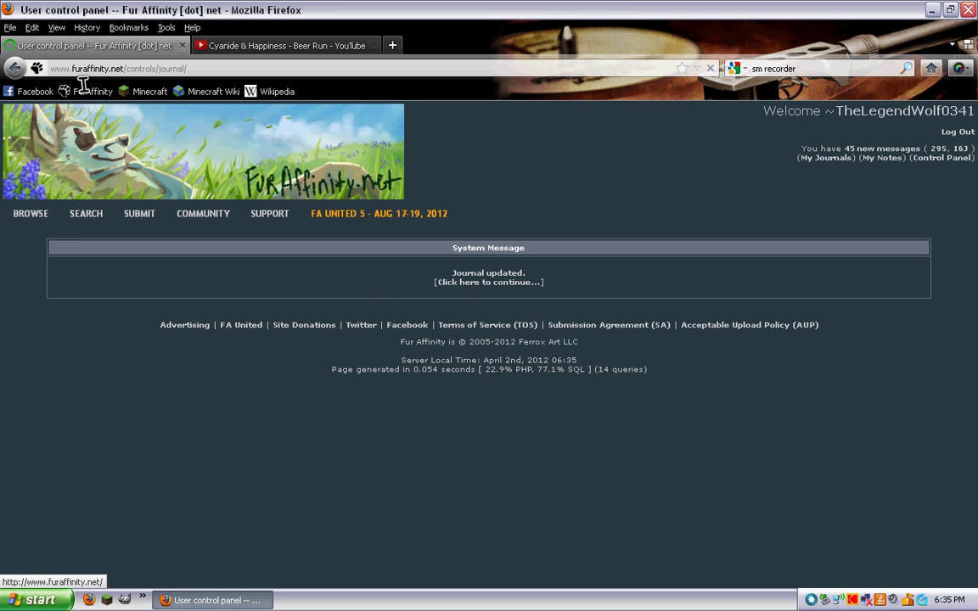
left_click(488, 282)
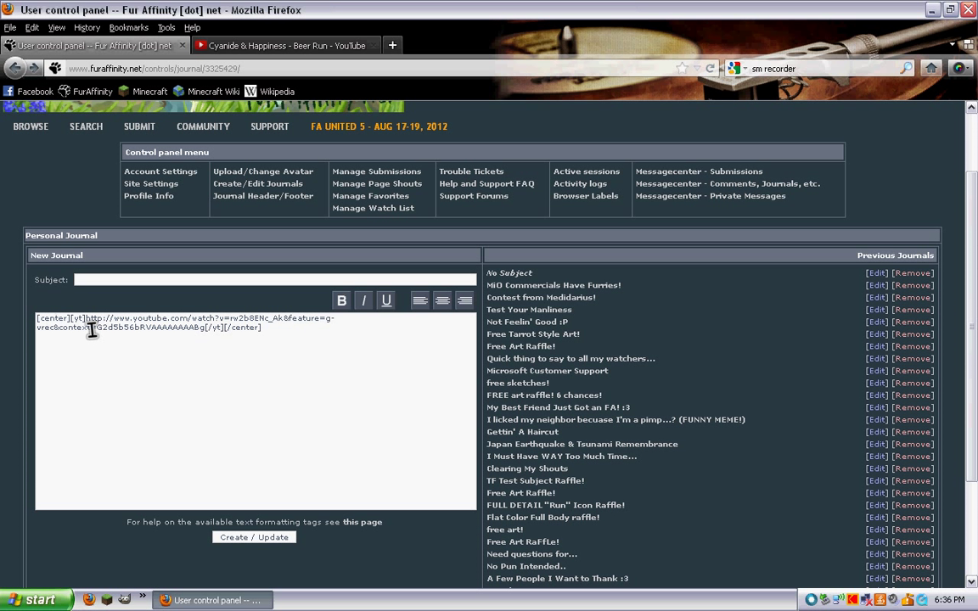
mouse_move(287, 344)
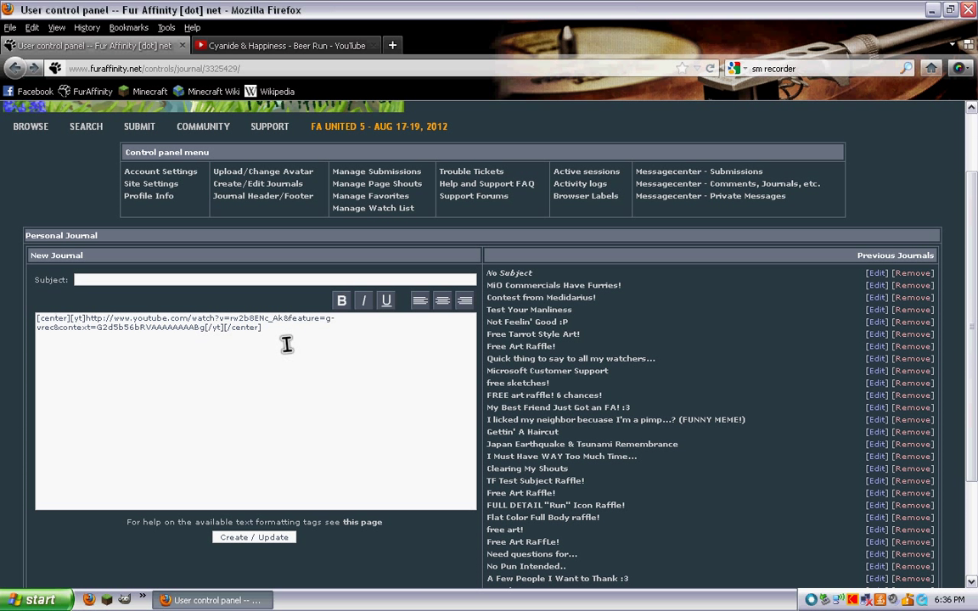
mouse_move(85, 329)
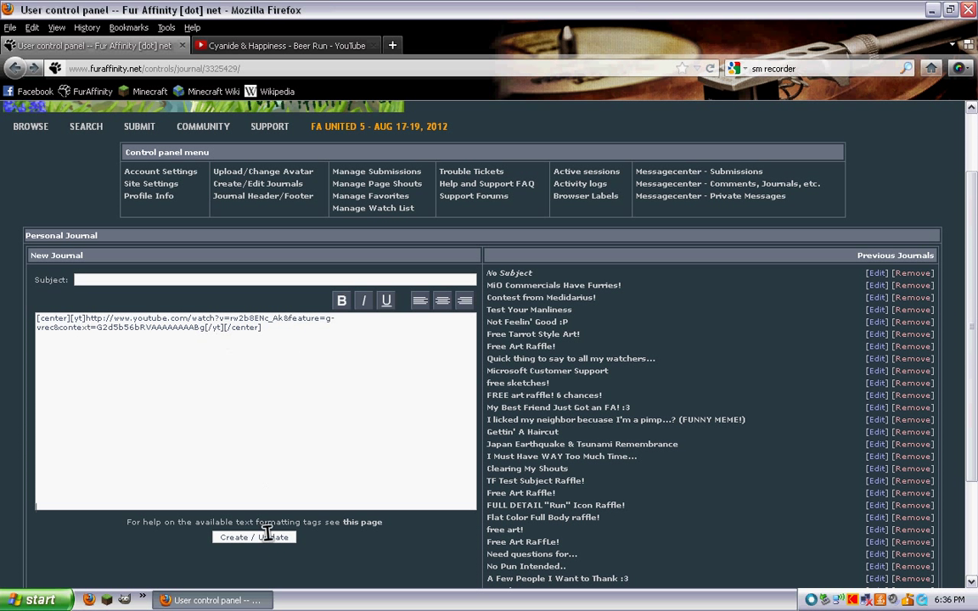
left_click(509, 273)
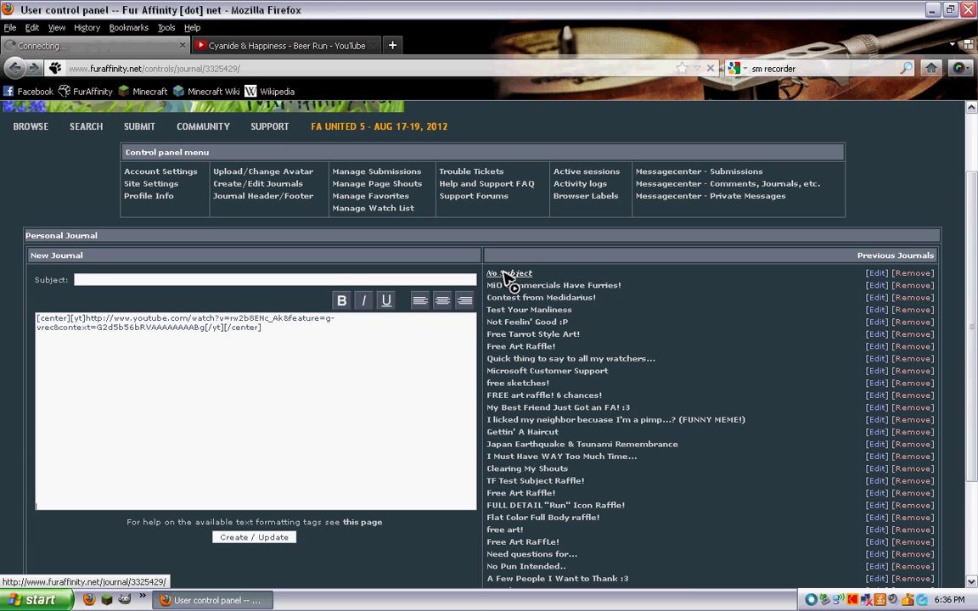
left_click(508, 272)
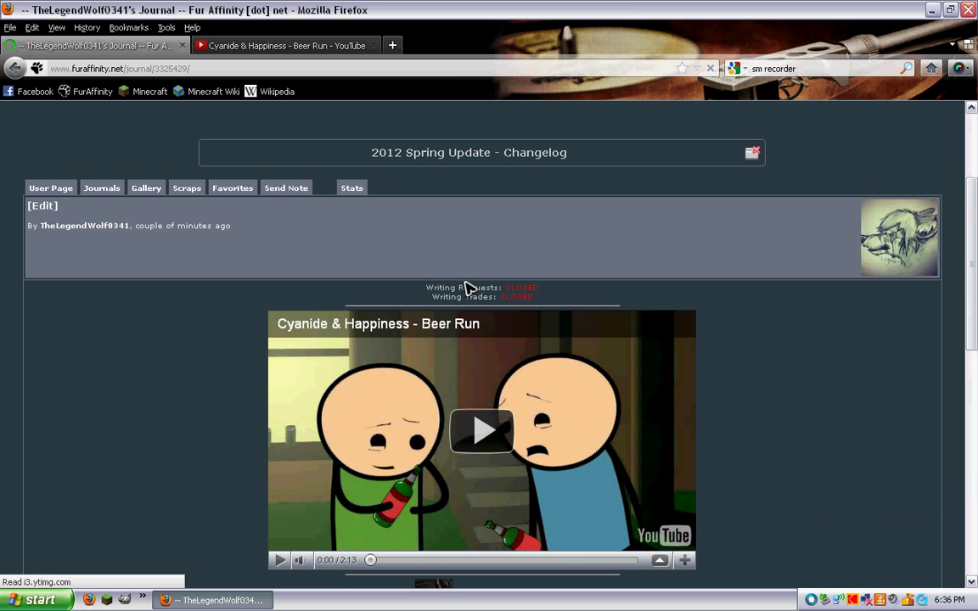
left_click(41, 205)
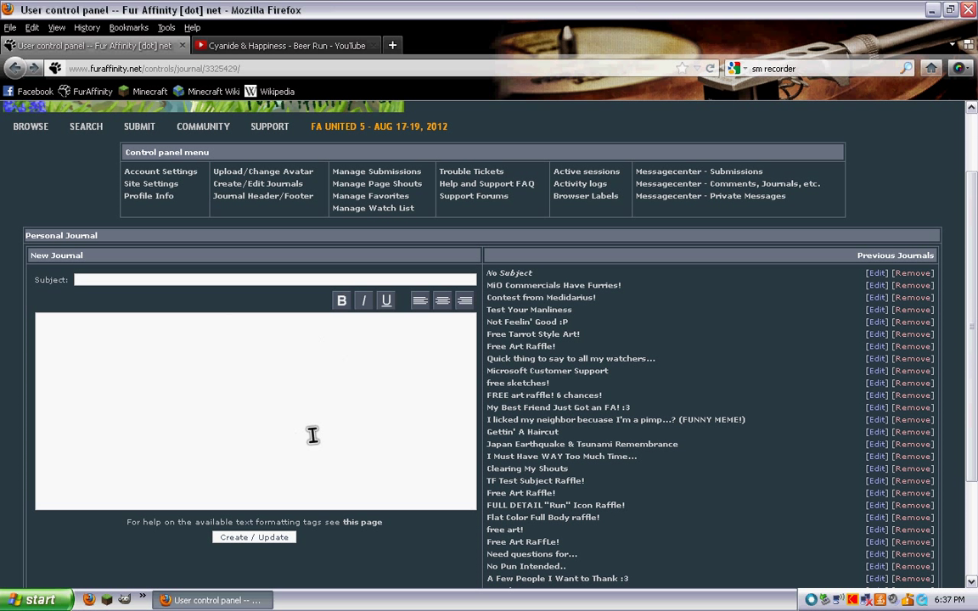
mouse_move(332, 412)
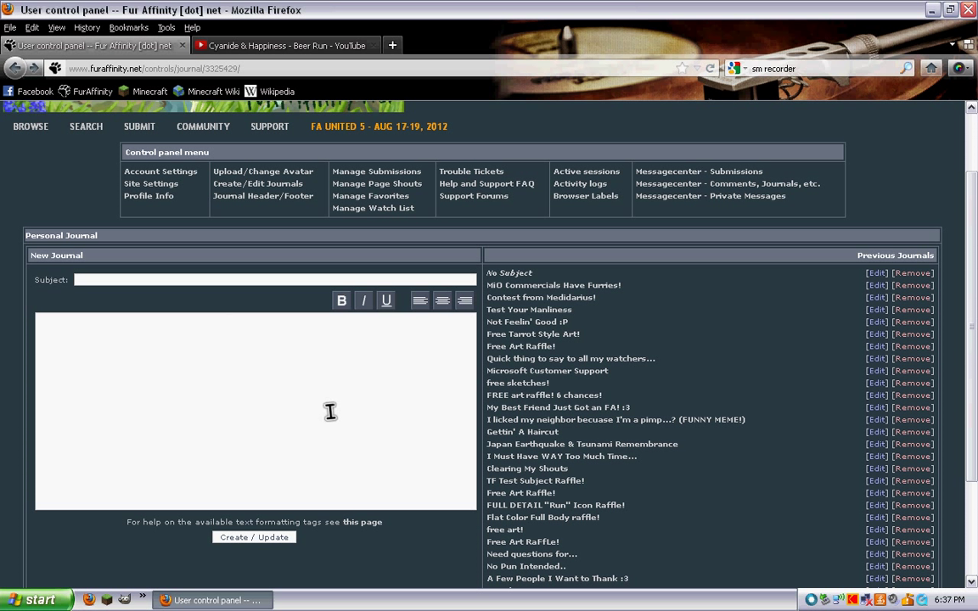
mouse_move(359, 414)
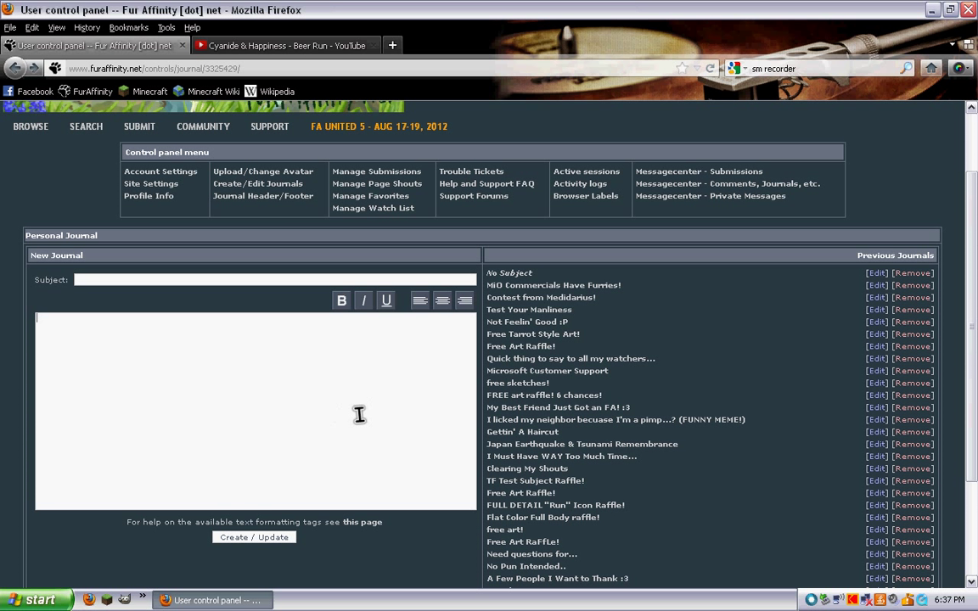
Enter '[sup]hello[/sup] i am legend' and save, then view the journal.
type("[sup]hello[/sup] i am legend")
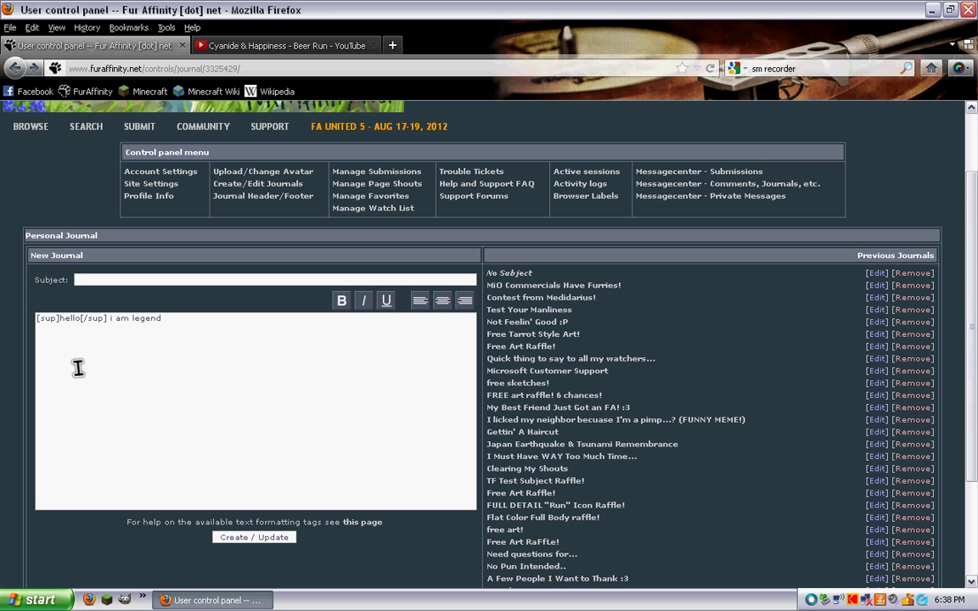
mouse_move(105, 347)
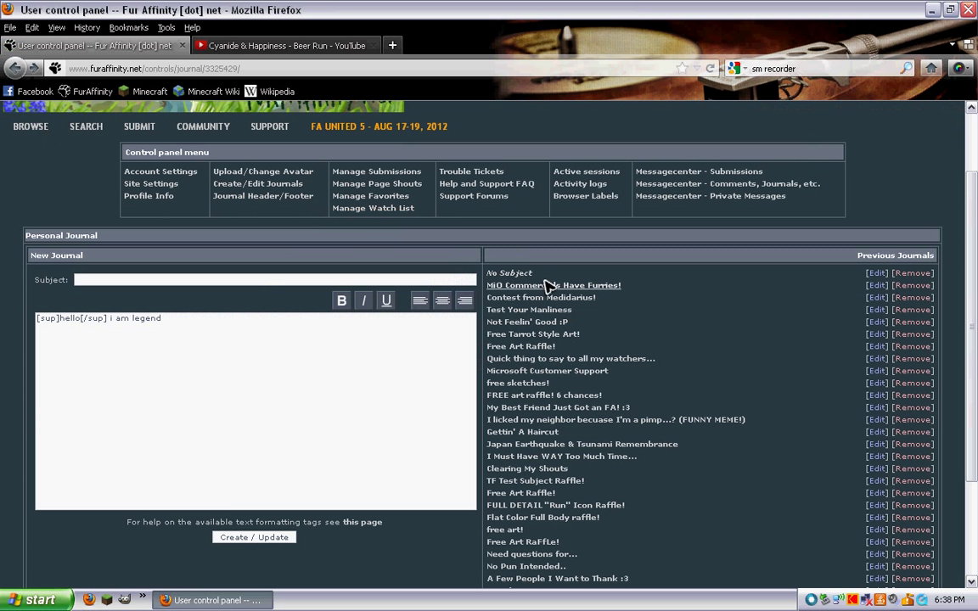
left_click(254, 537)
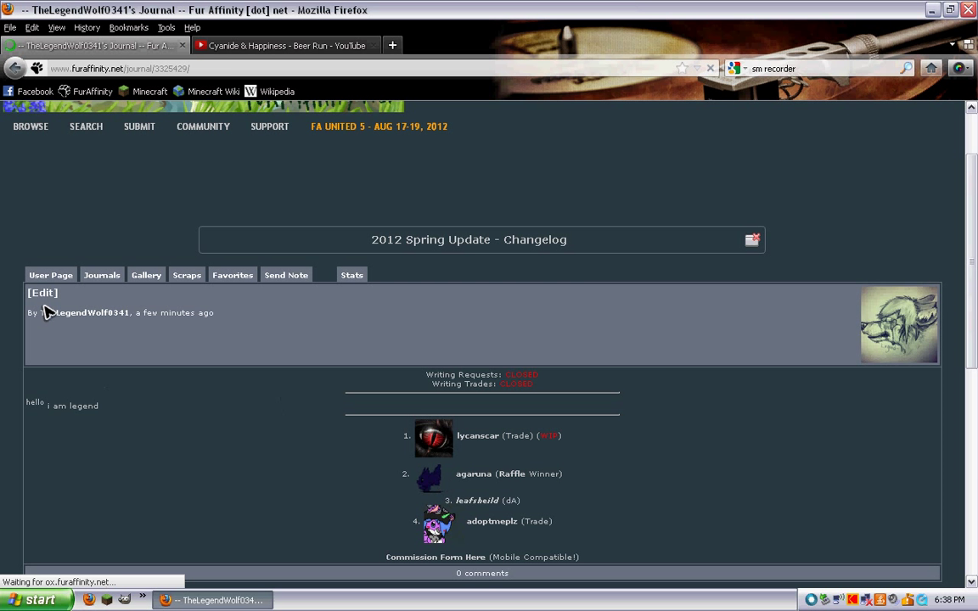
Save the '[sub]i love waffles[/sub] hello' journal and open it to view the subscript.
left_click(43, 292)
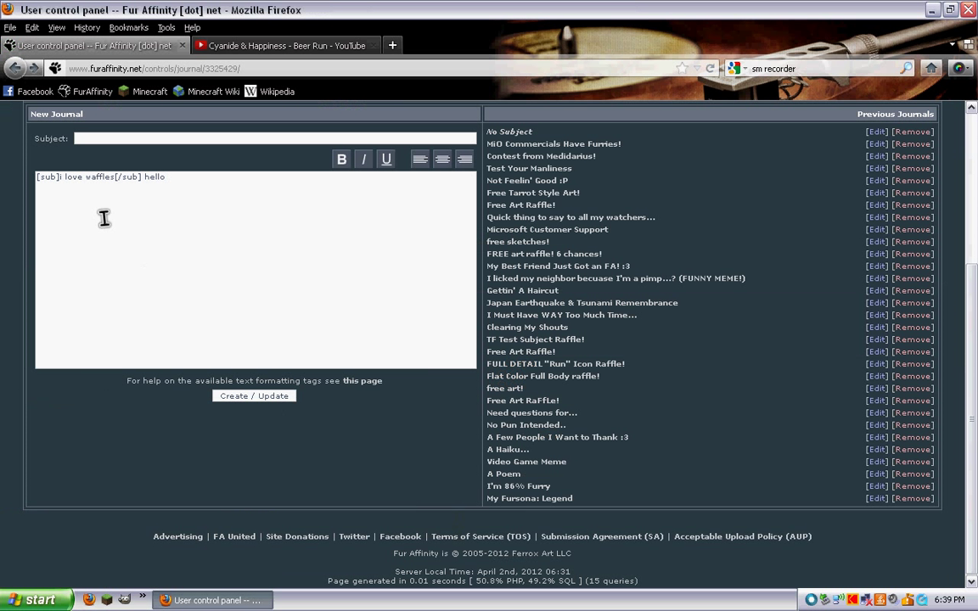
left_click(253, 396)
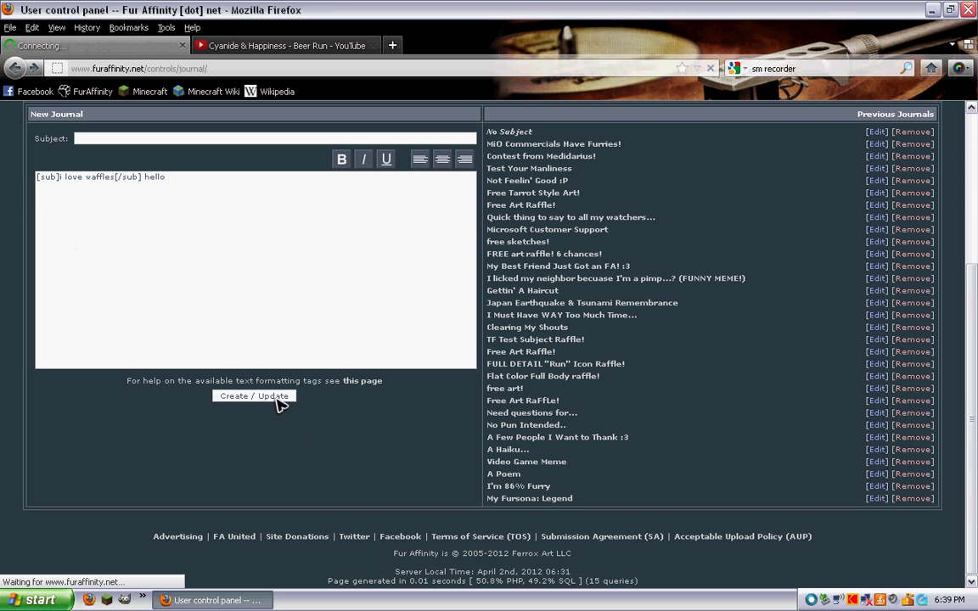
left_click(615, 278)
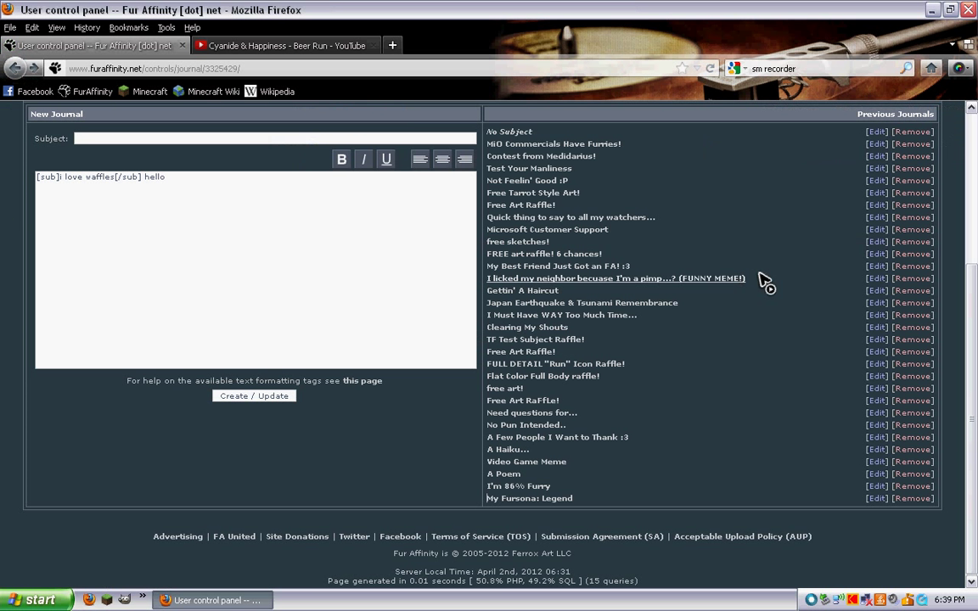
left_click(254, 396)
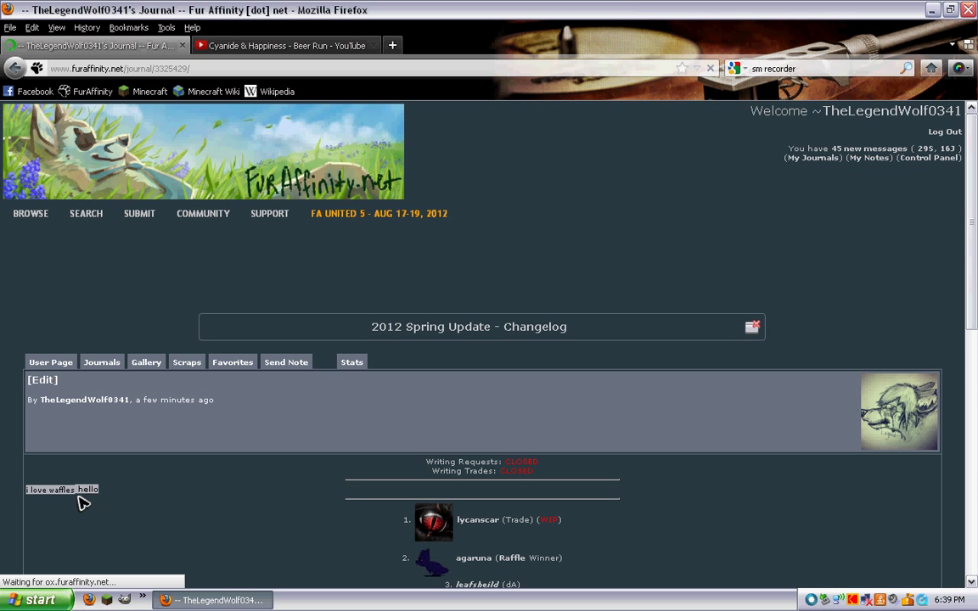
mouse_move(71, 534)
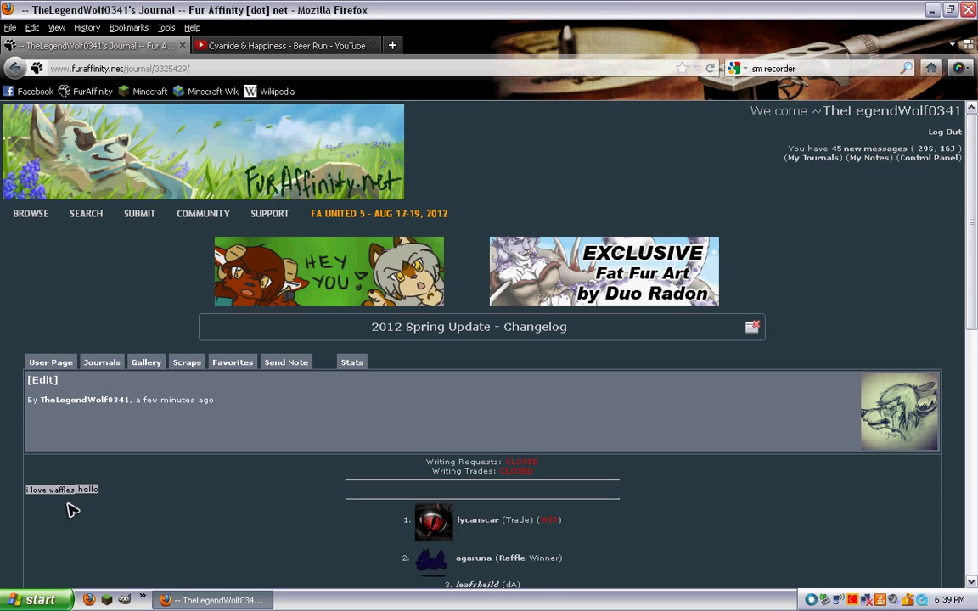
Enter a url tag labelled 'My Ref' linking to furaffinity.net/journal/2960563/.
left_click(42, 379)
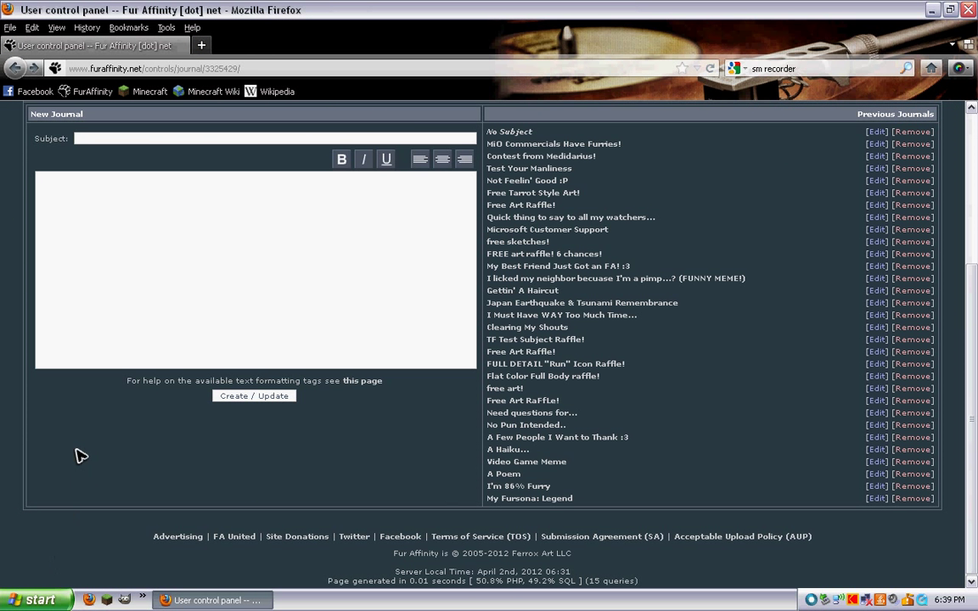
mouse_move(84, 451)
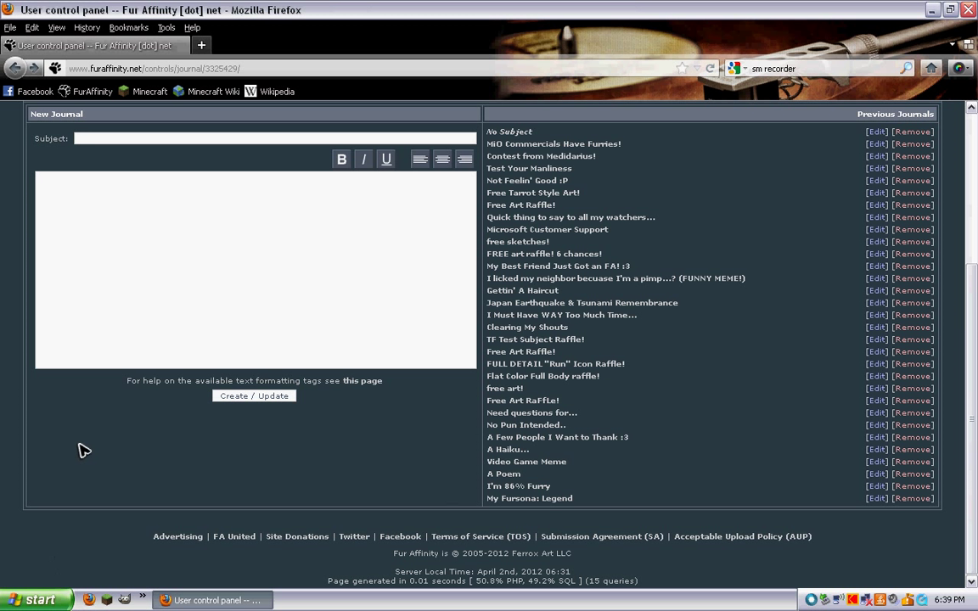
mouse_move(143, 428)
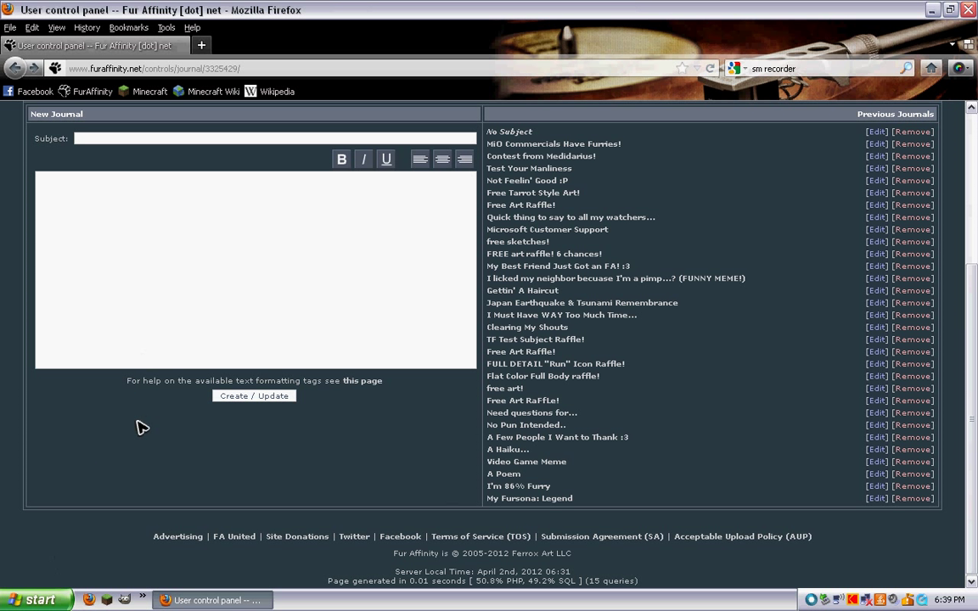
mouse_move(108, 580)
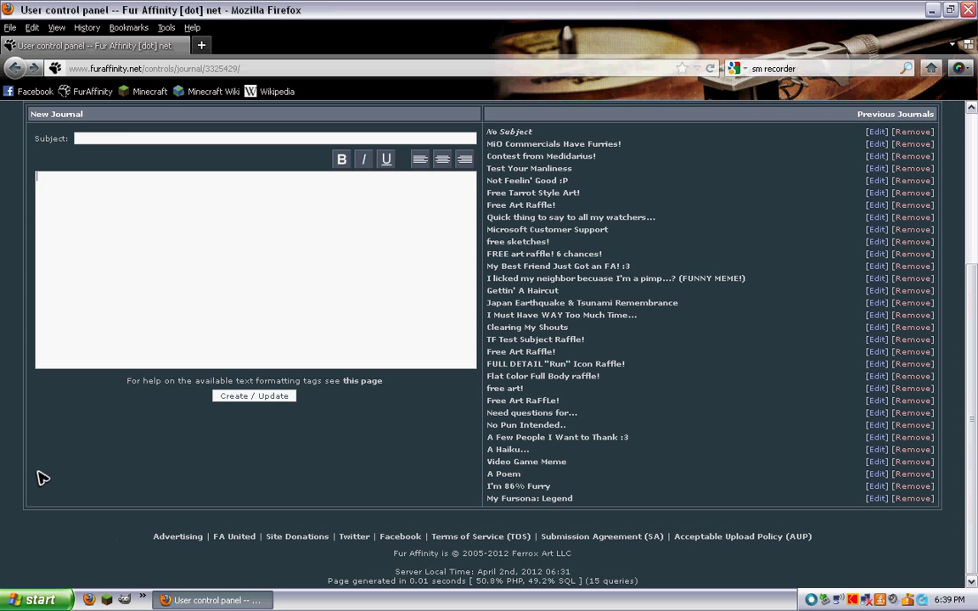
type("[url=")
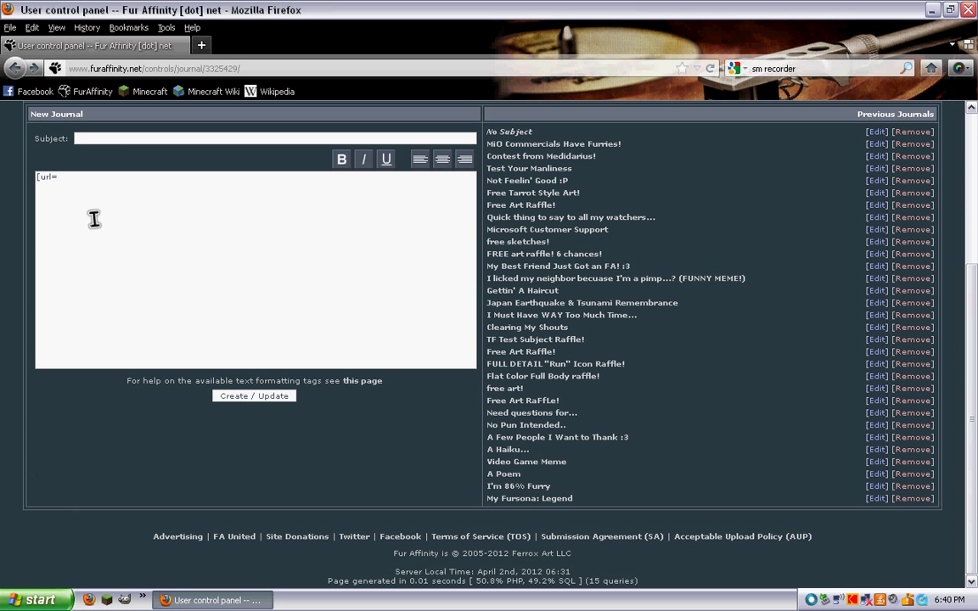
type("http://www.furaffinity.net/journal/2960563/")
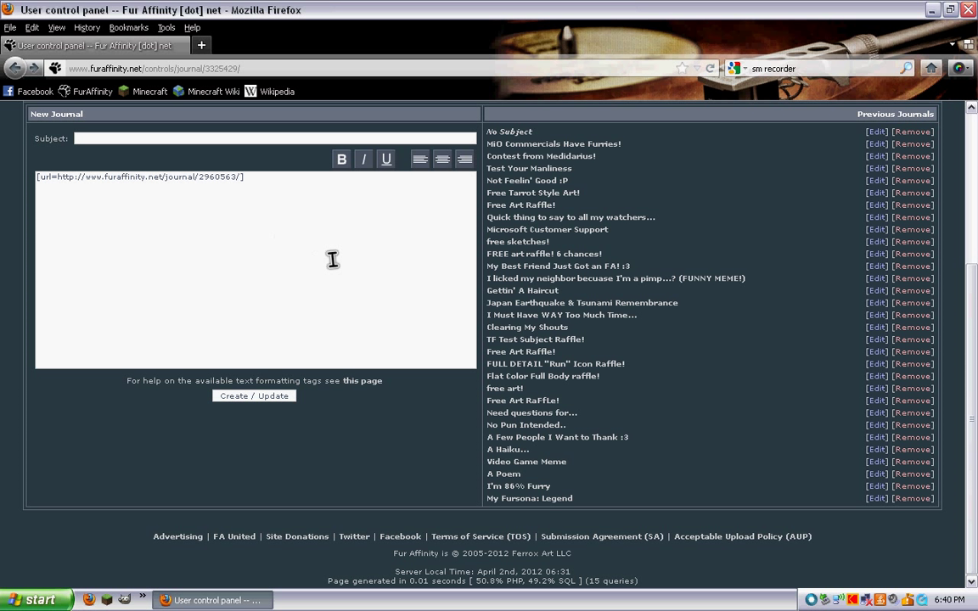
type("My")
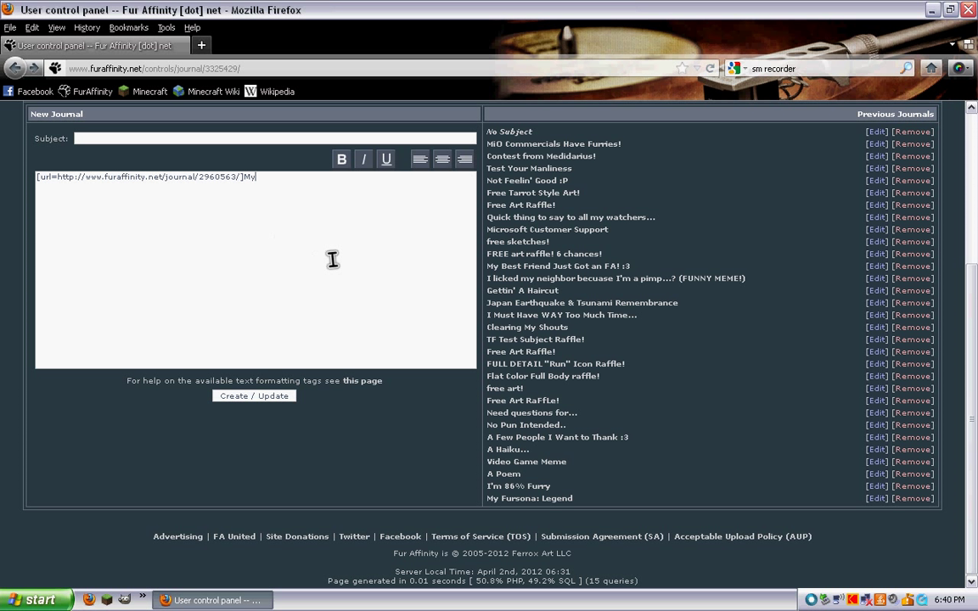
type("R")
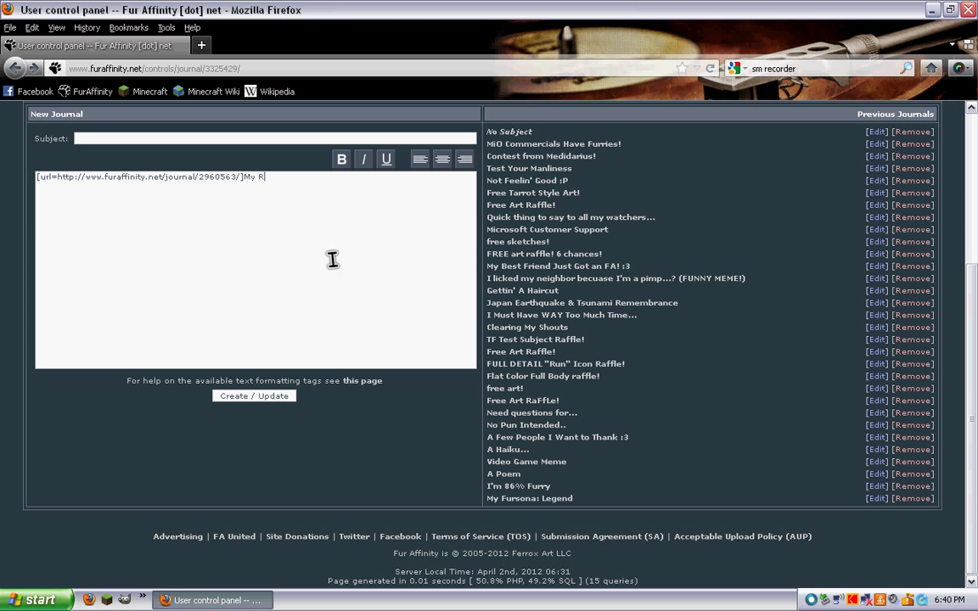
type("ef[")
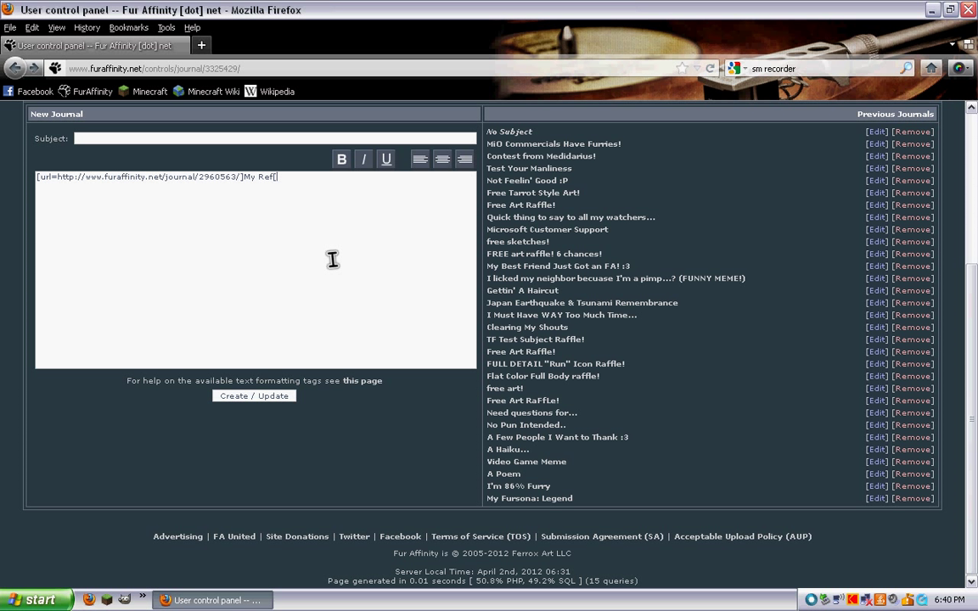
type("[/url]")
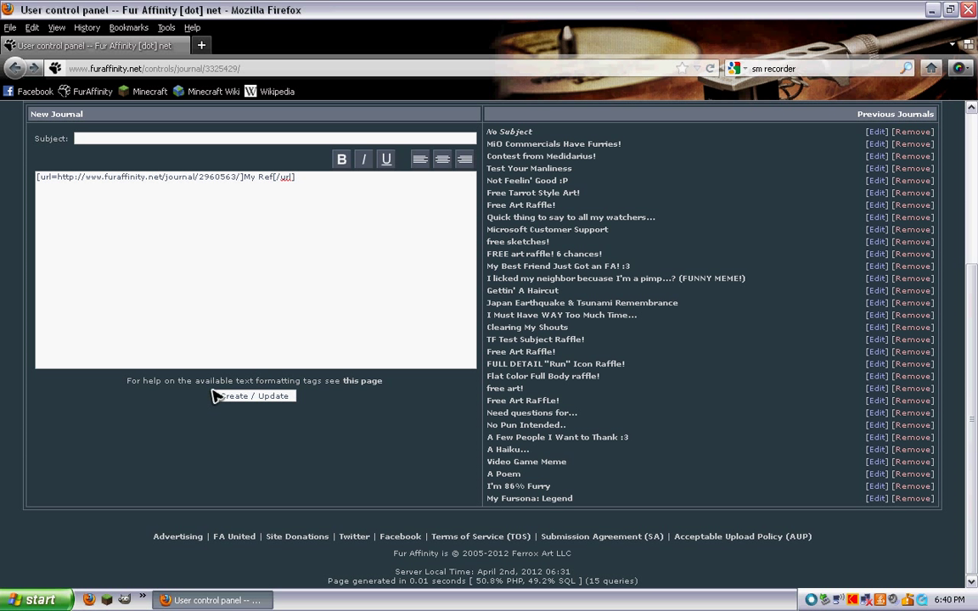
mouse_move(558, 259)
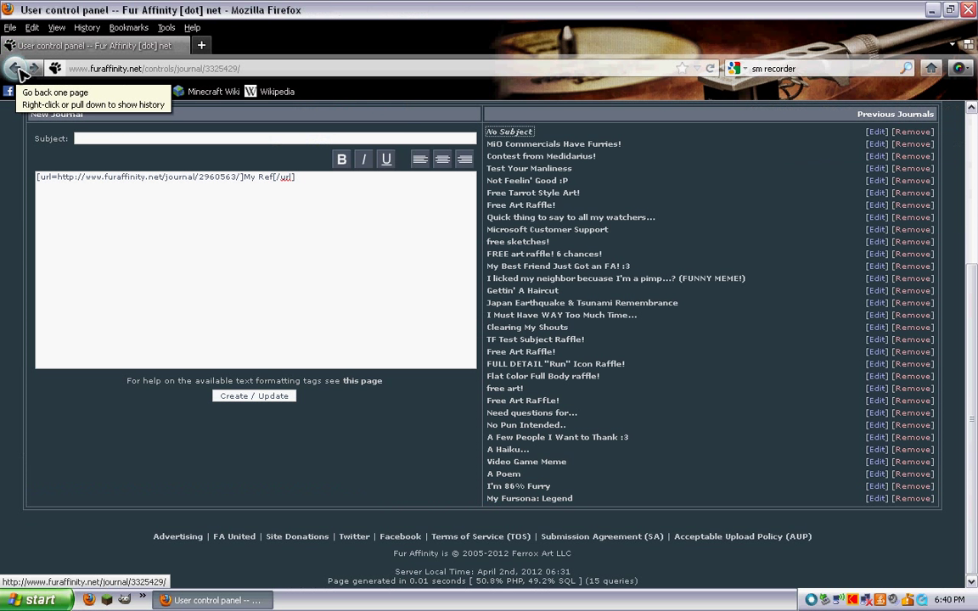
mouse_move(41, 177)
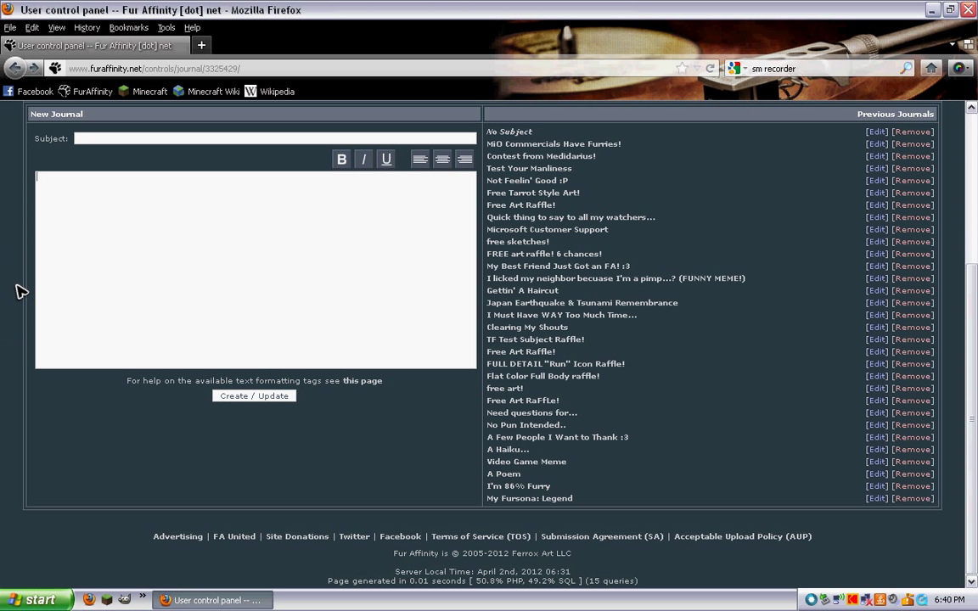
Type 'this text is lime green' into the journal body and open the Bookmarks menu.
type("this text is lime green")
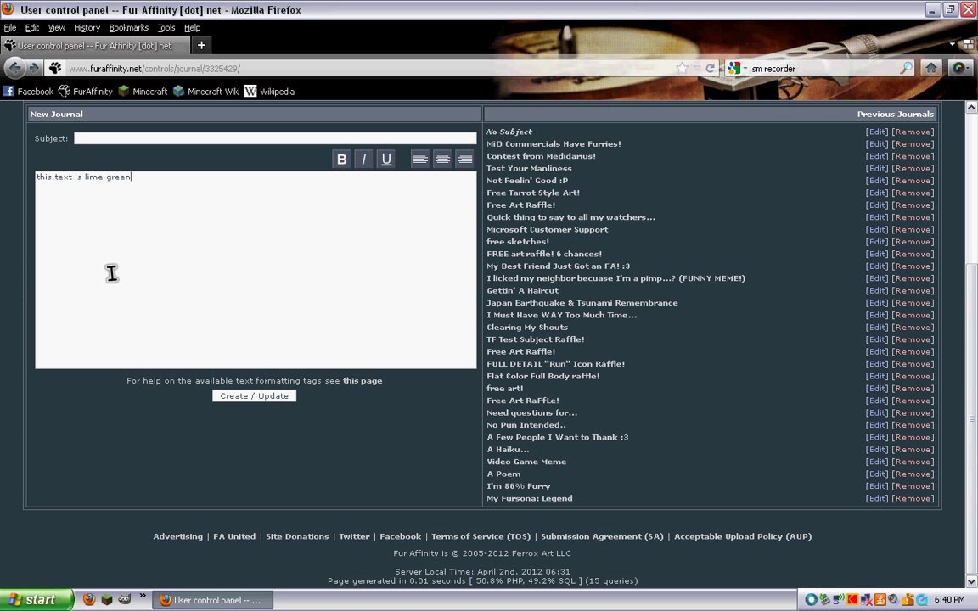
mouse_move(143, 221)
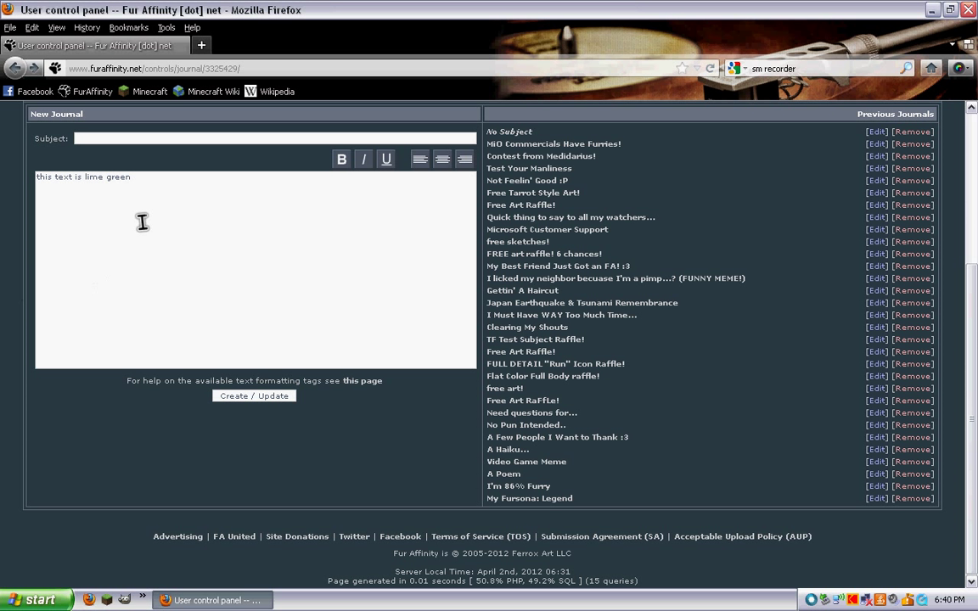
mouse_move(178, 270)
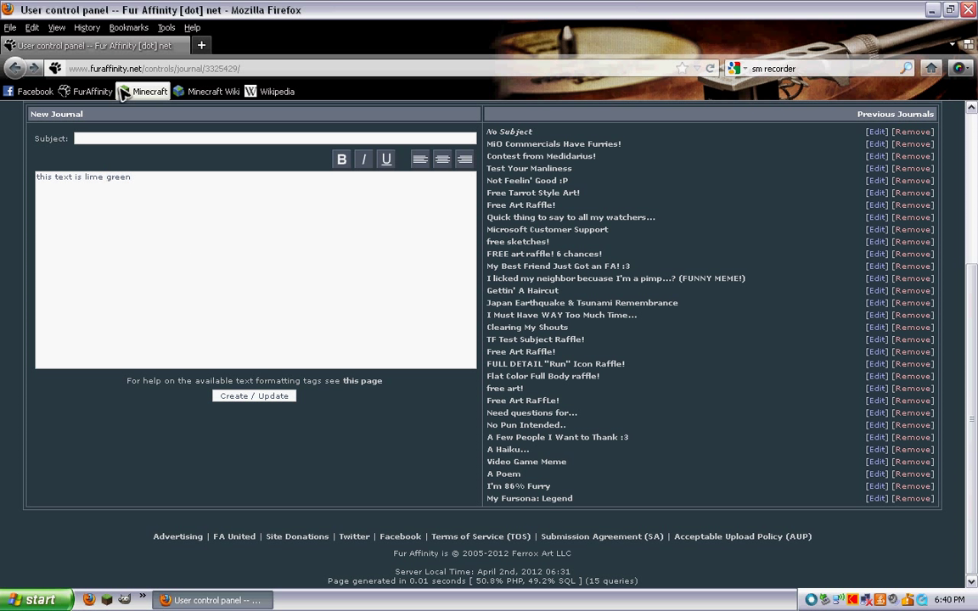
left_click(128, 27)
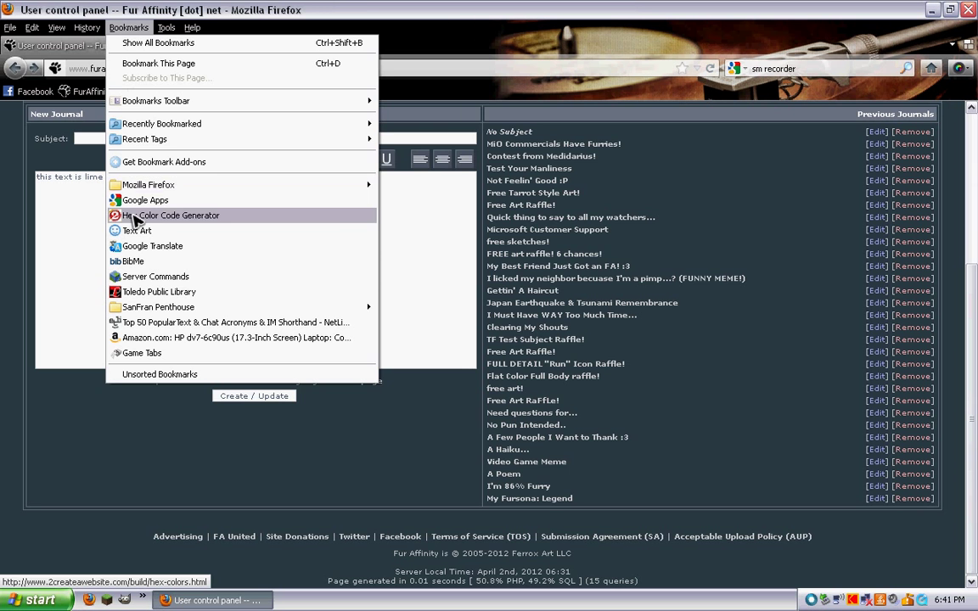
Pick a lime green shade in the Hex Color Code Generator and select its code #91FF00.
left_click(176, 215)
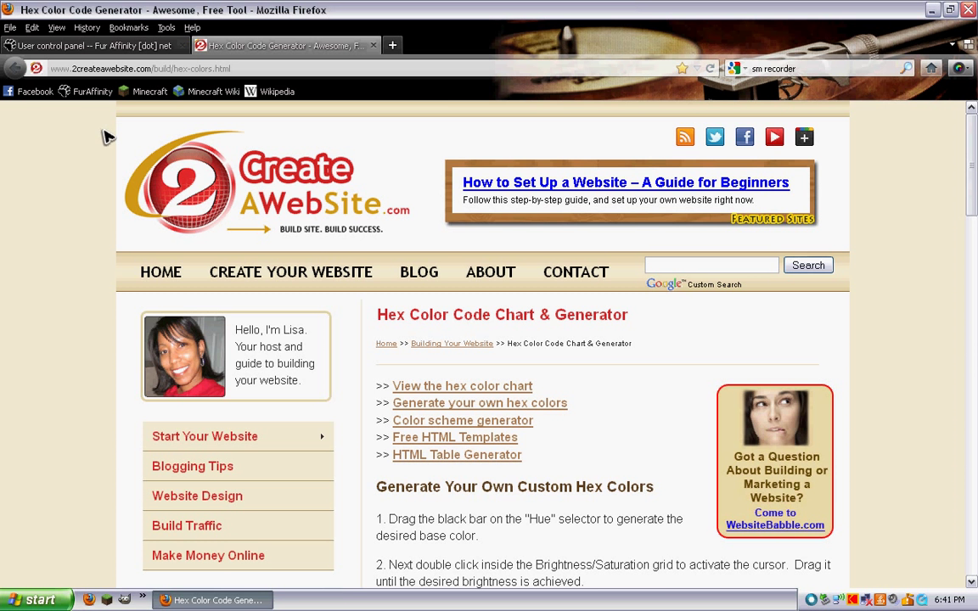
scroll("down", 3)
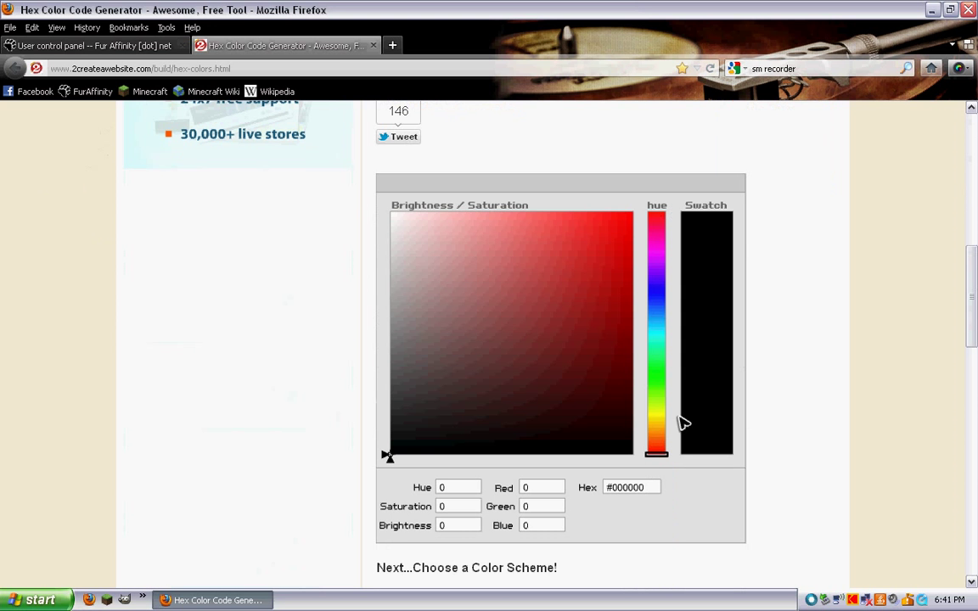
left_click(656, 395)
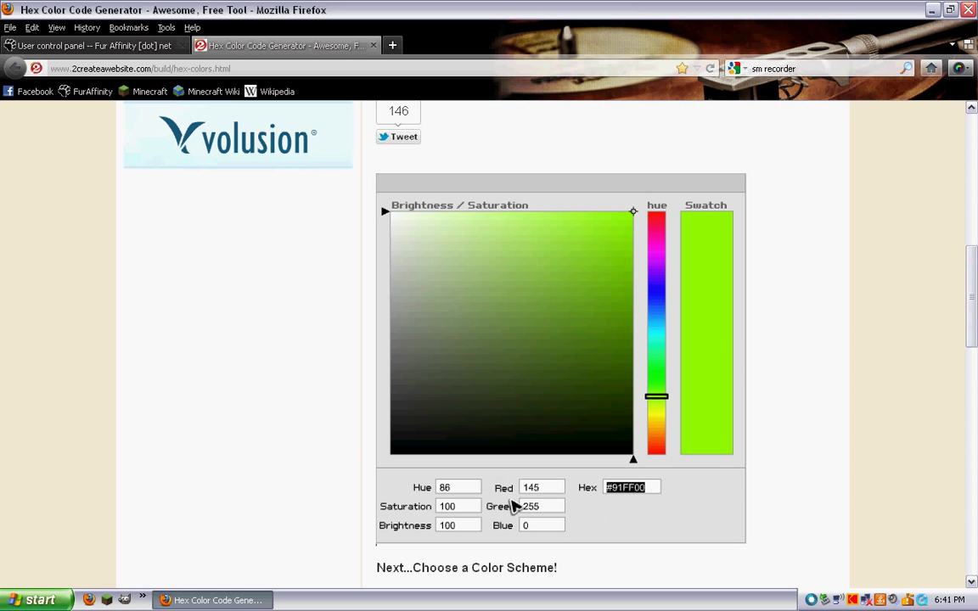
left_click(94, 45)
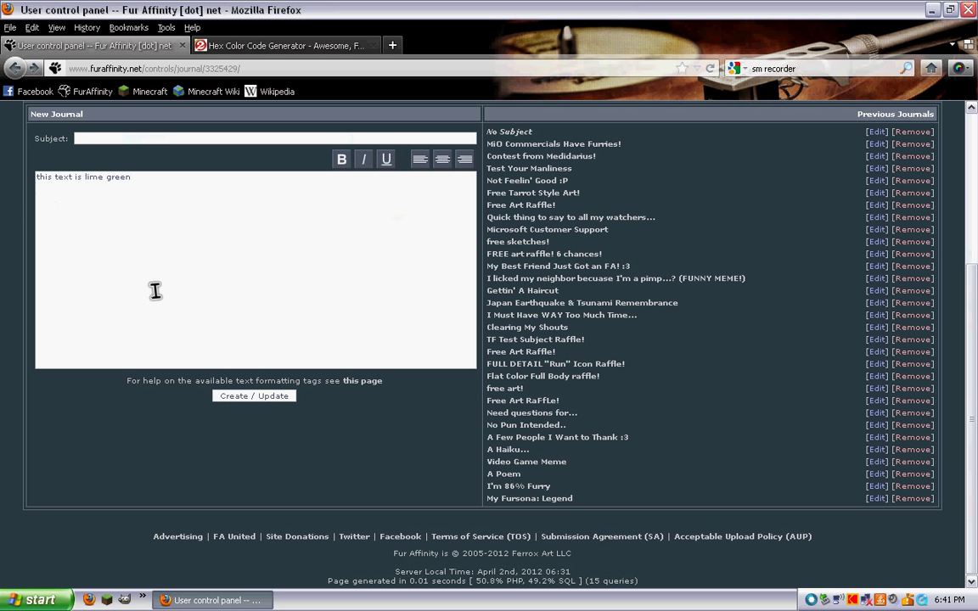
Wrap 'this text is lime green' in [color=#91FF00] tags, then remove the test journal.
type("[color=")
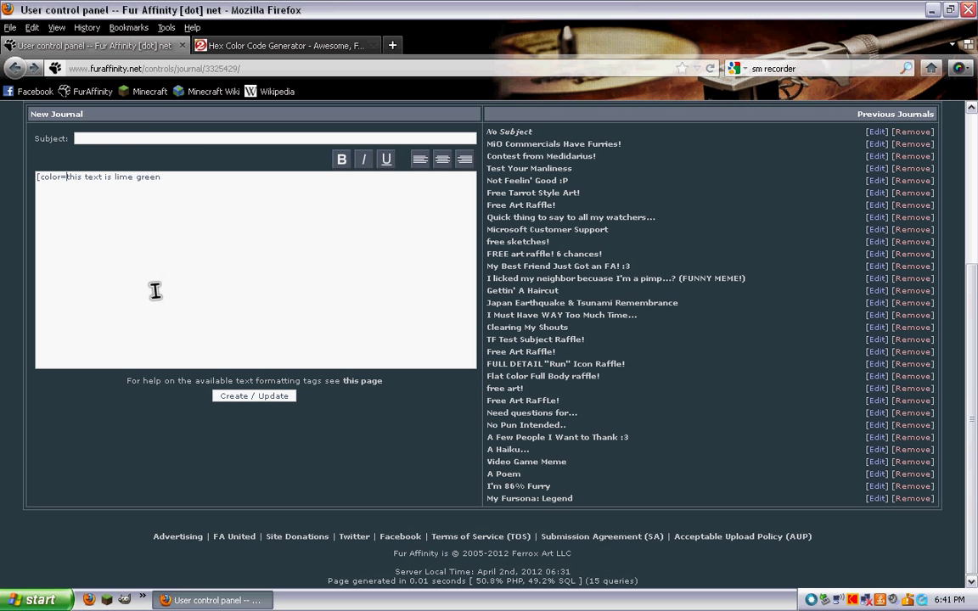
type("#91FF00")
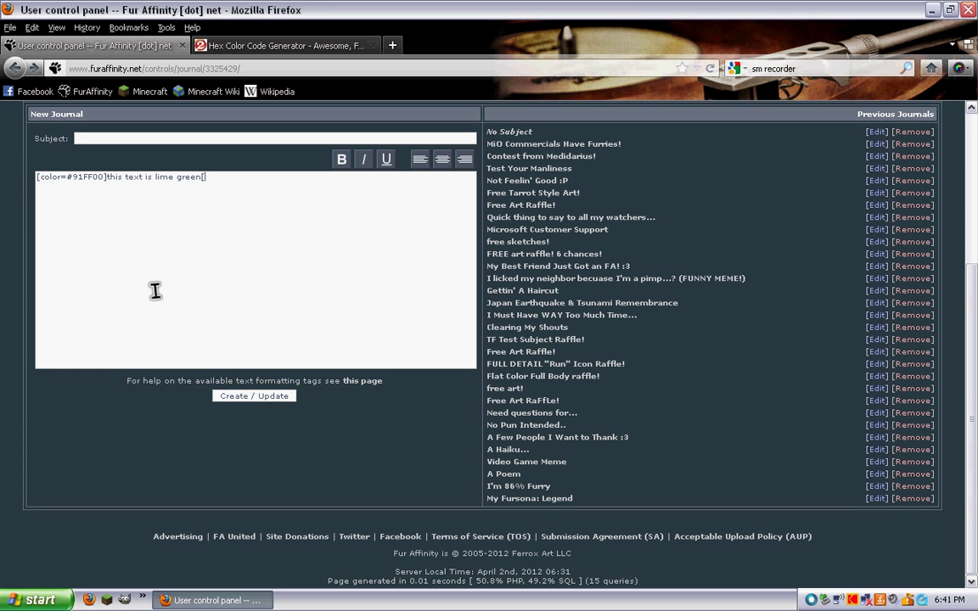
type("[/color][")
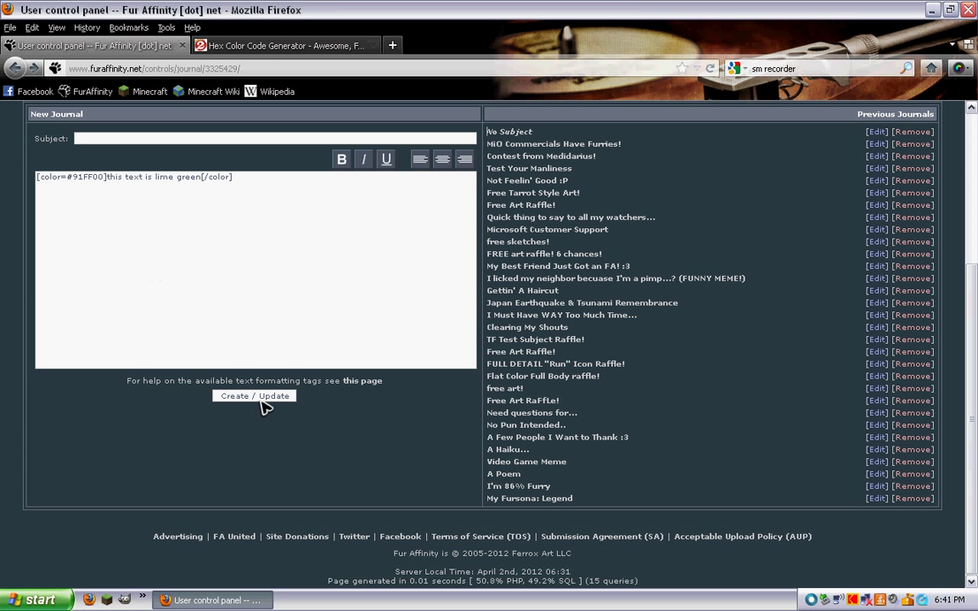
mouse_move(507, 136)
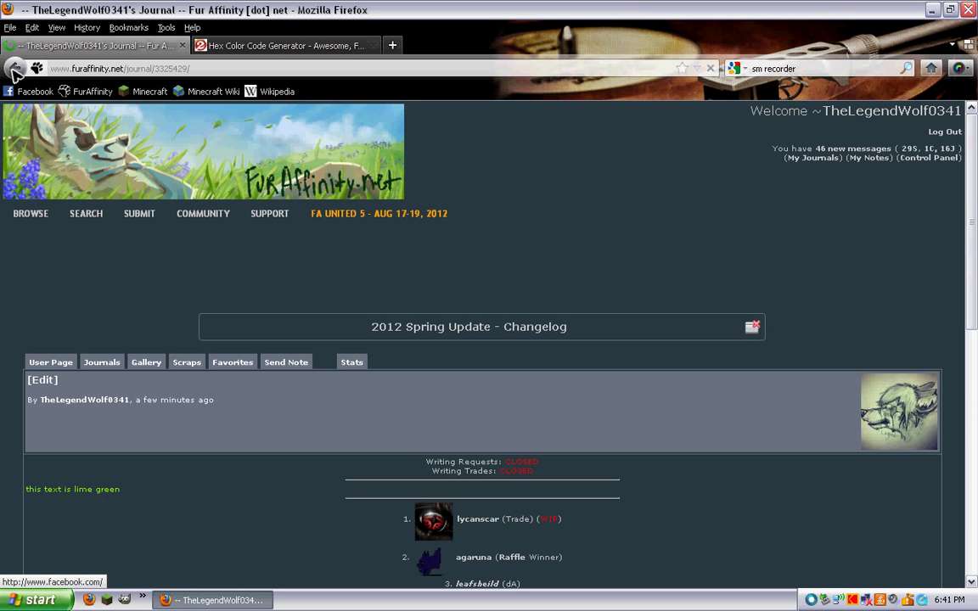
left_click(42, 380)
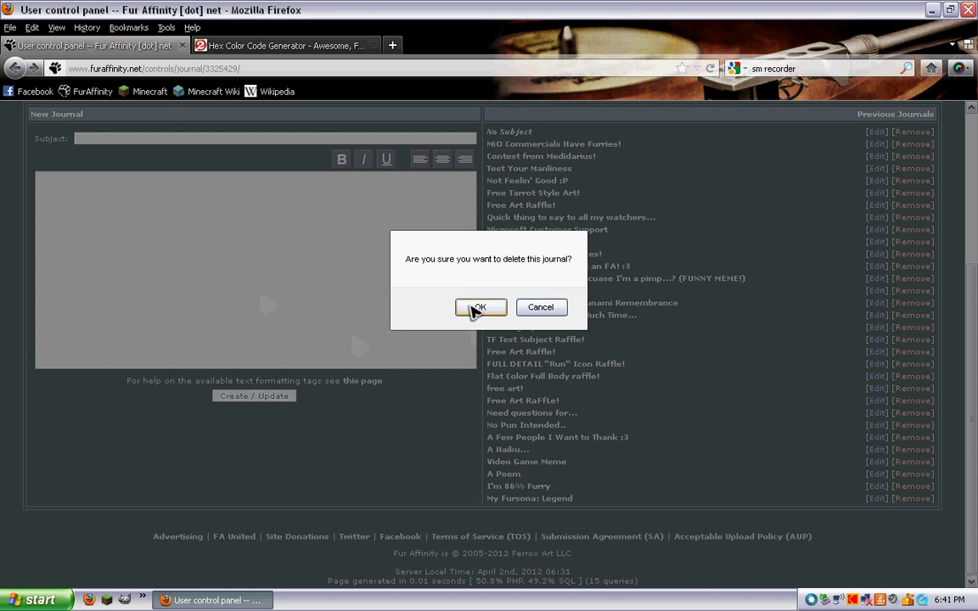
left_click(480, 307)
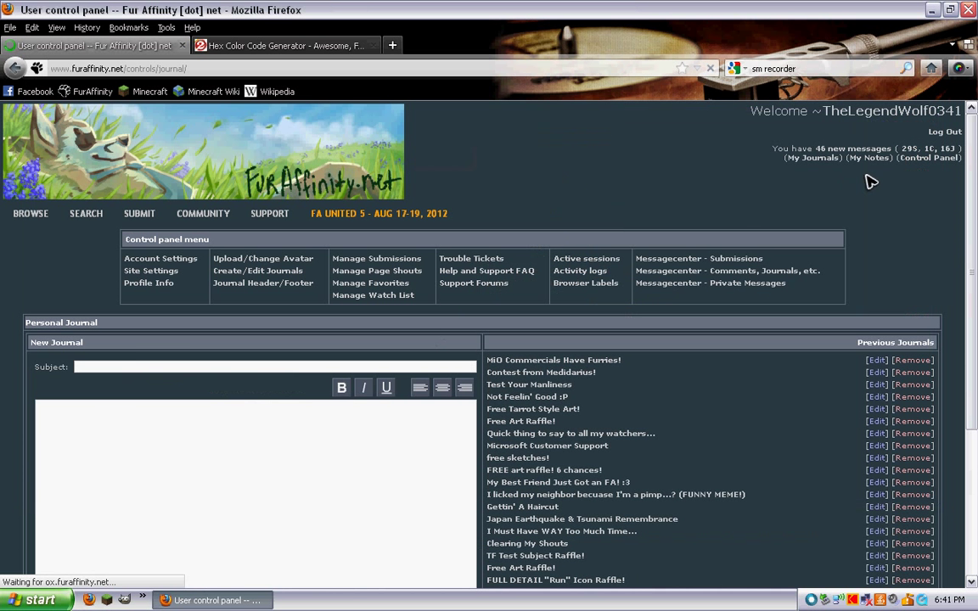
mouse_move(501, 210)
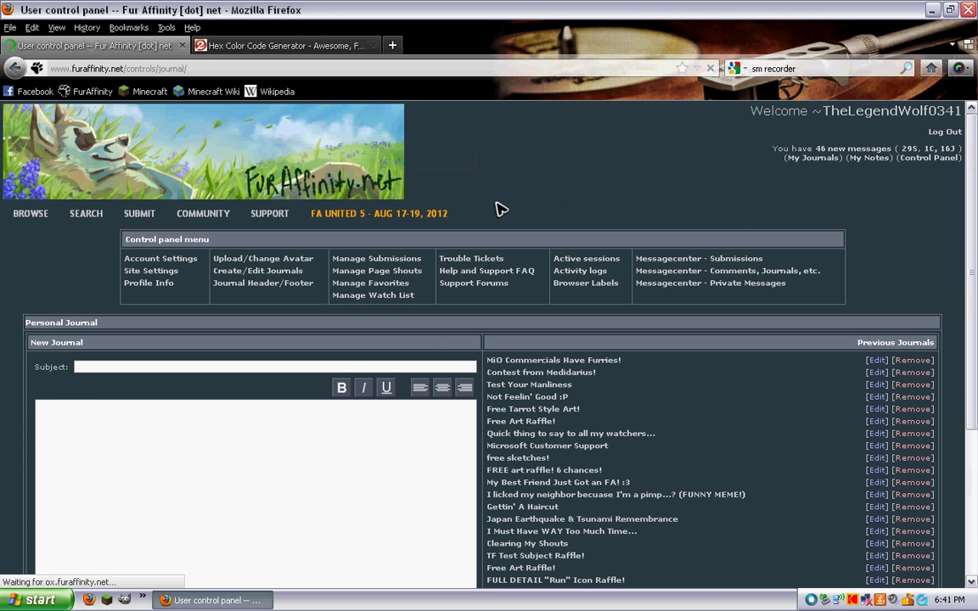
mouse_move(479, 190)
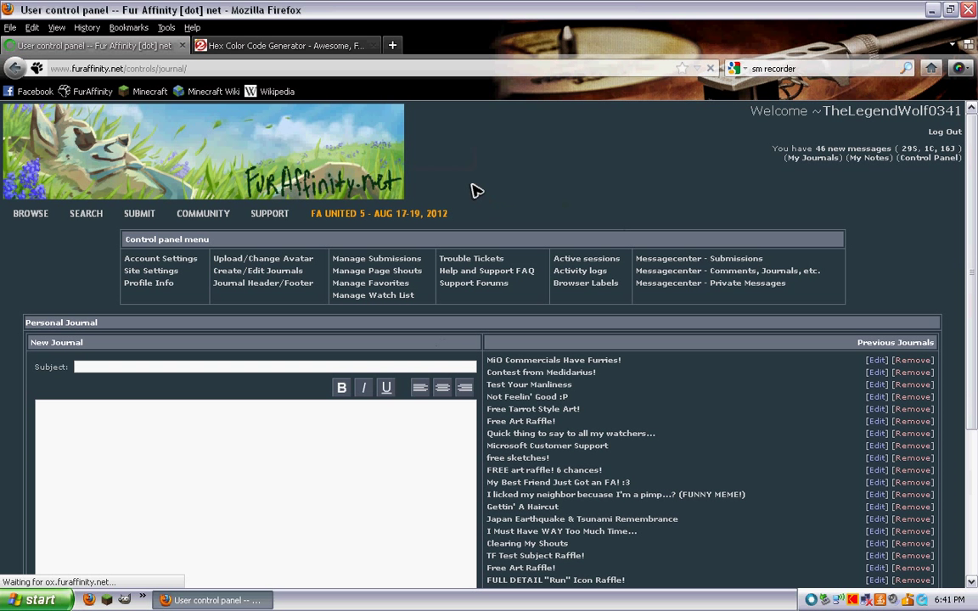